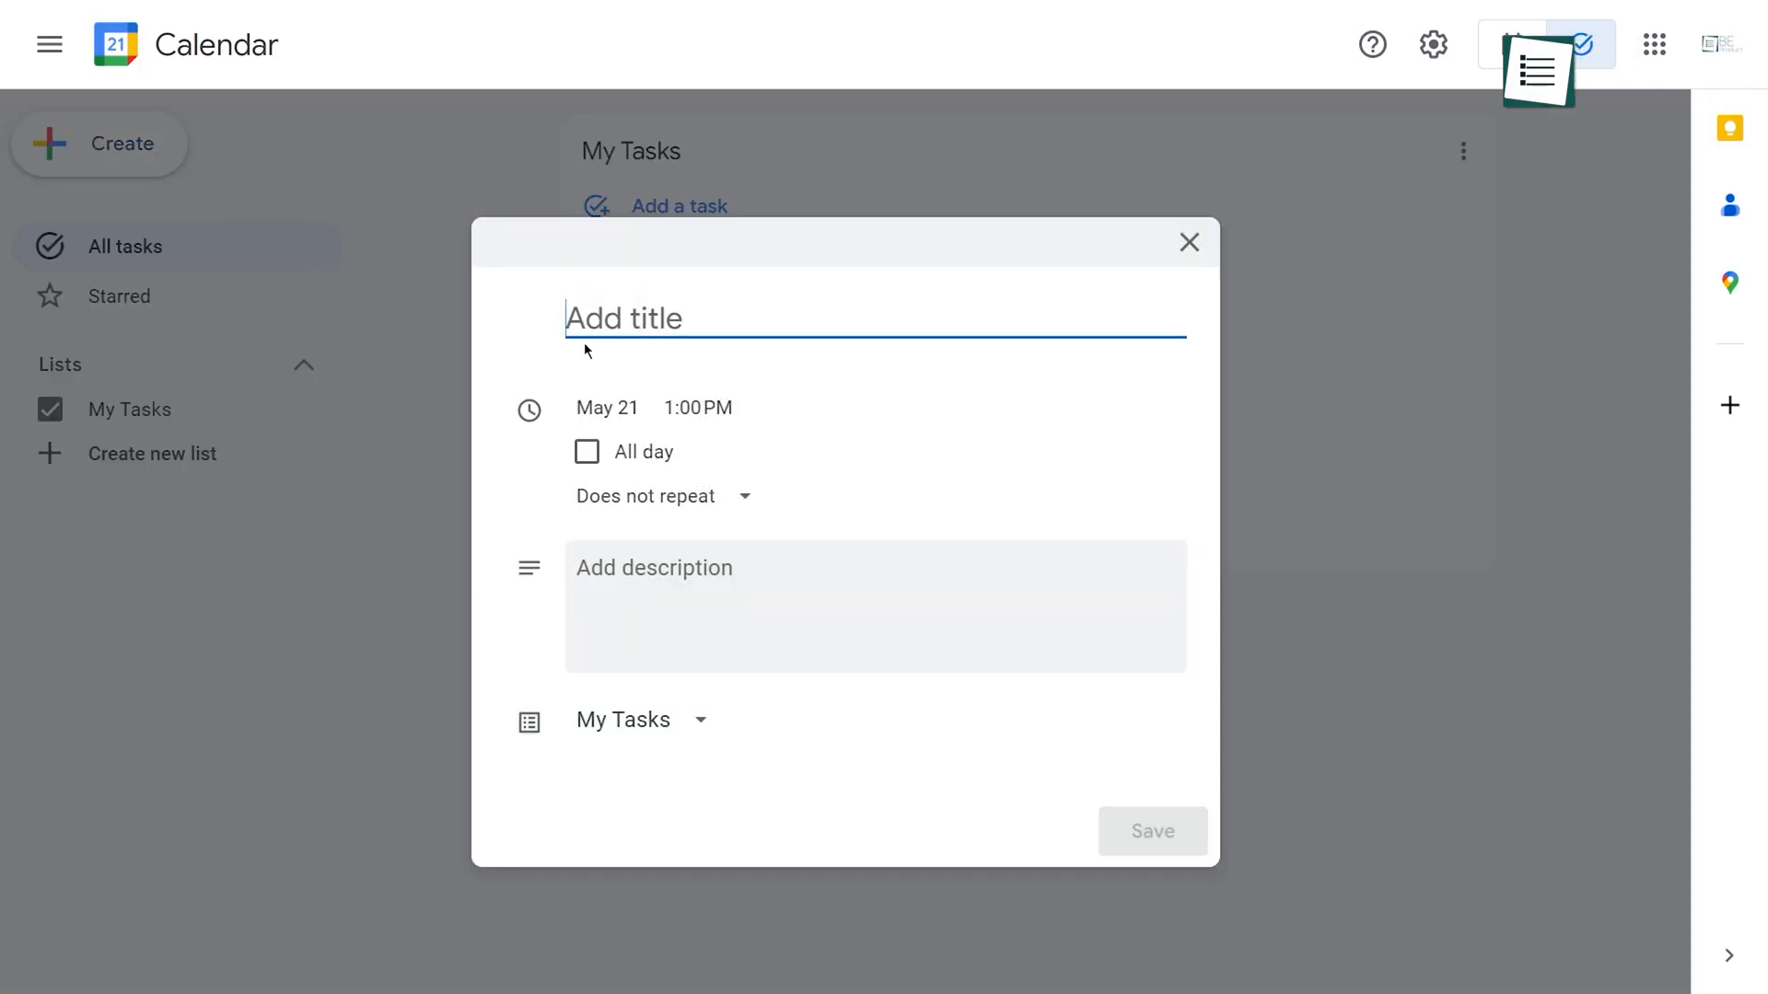
# Step: Enter 'Video' as the title of the new May 21, 1:00 PM task in My Tasks
pyautogui.write('Video Editin')
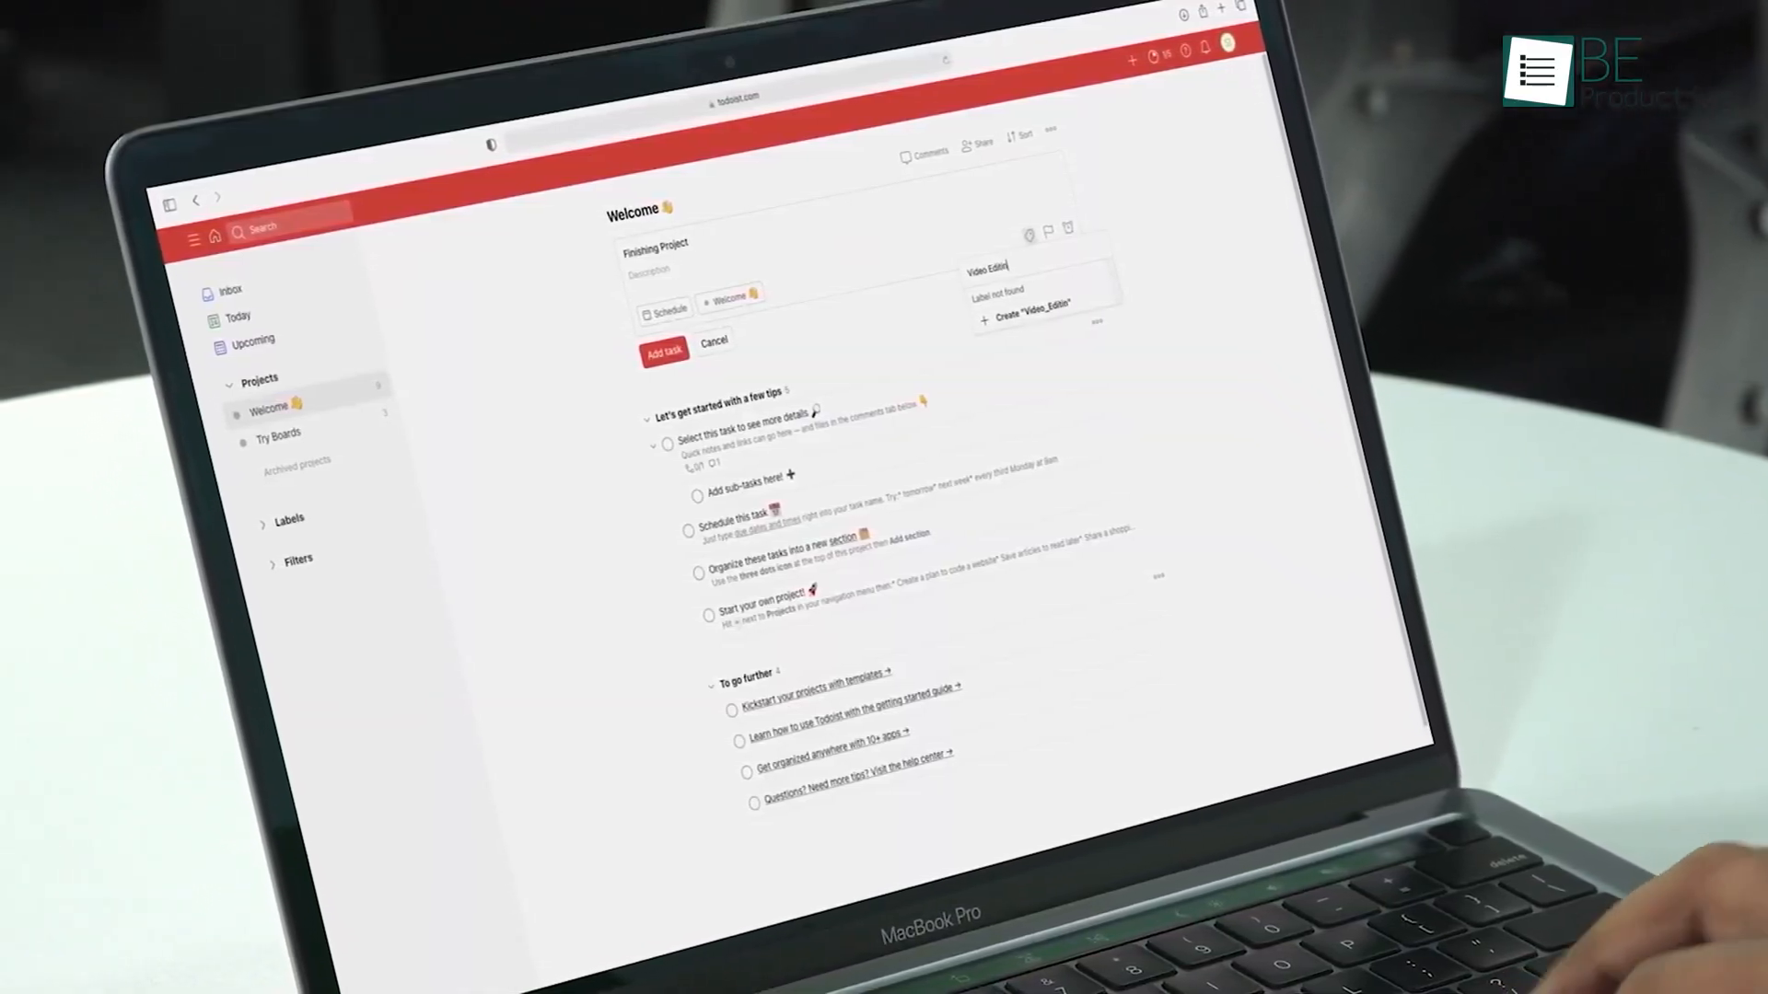
# Step: Set the Buying Groceries priority and create the new Video_Editing label in Todoist
pyautogui.click(936, 409)
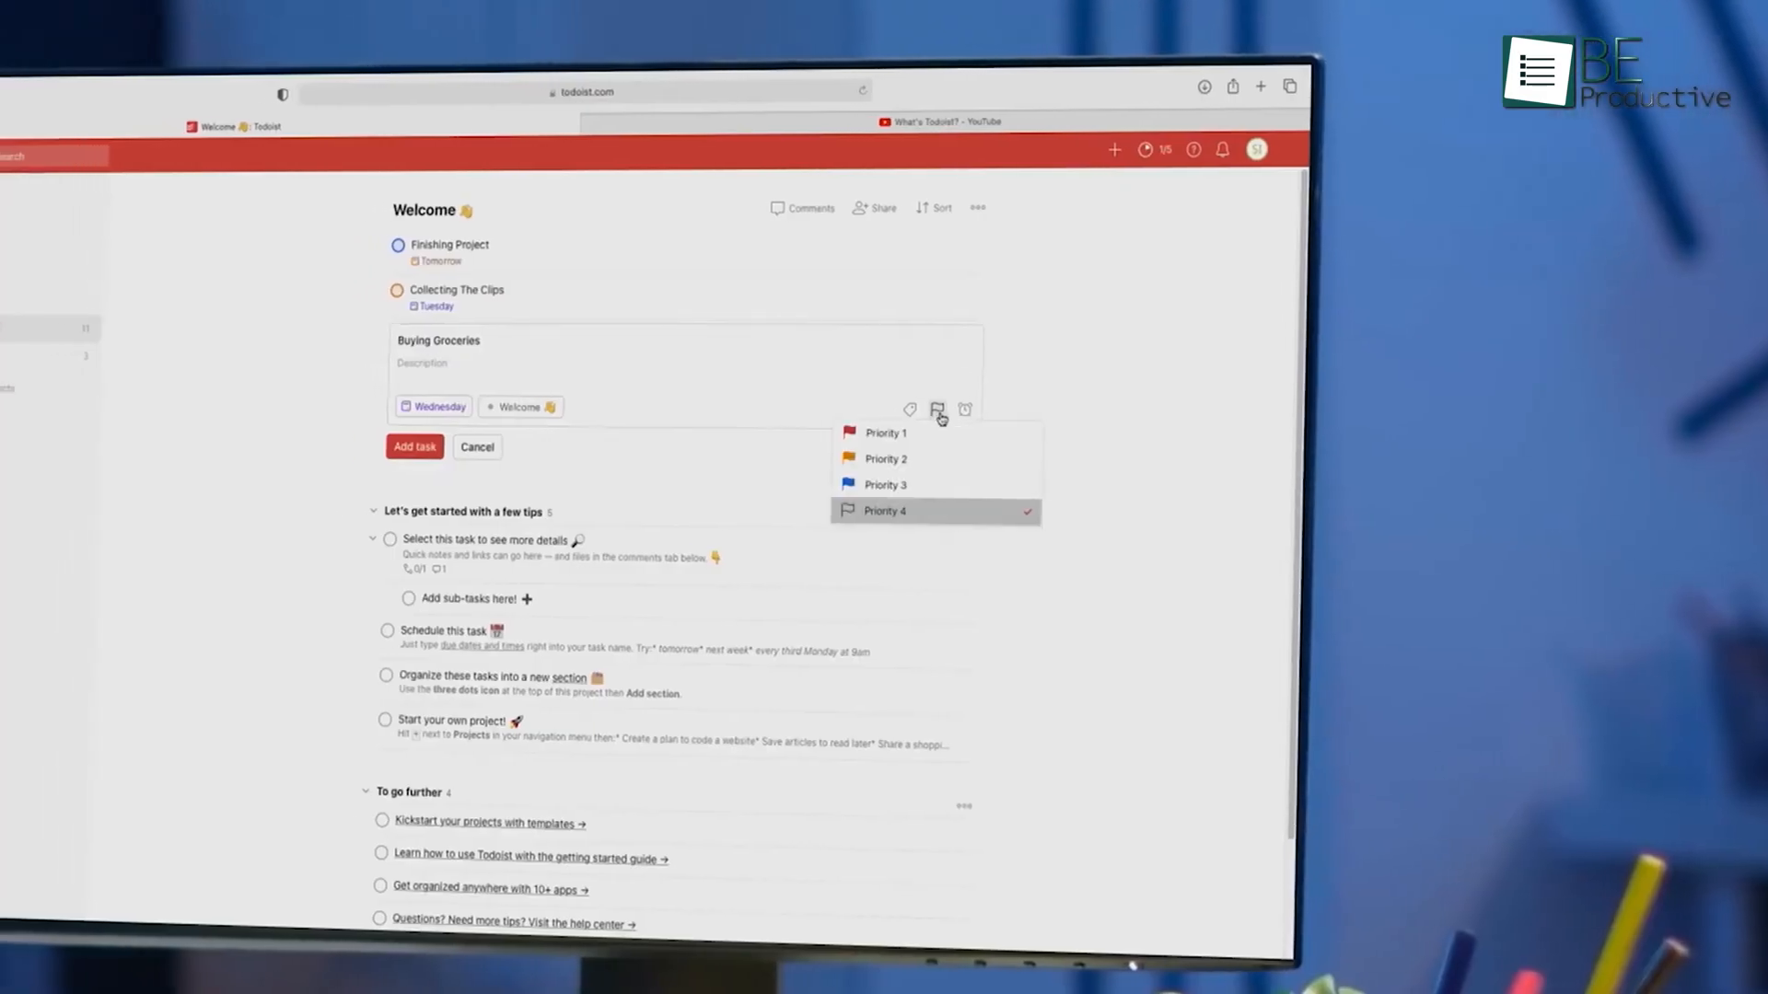
pyautogui.click(886, 484)
pyautogui.write('Video Editing')
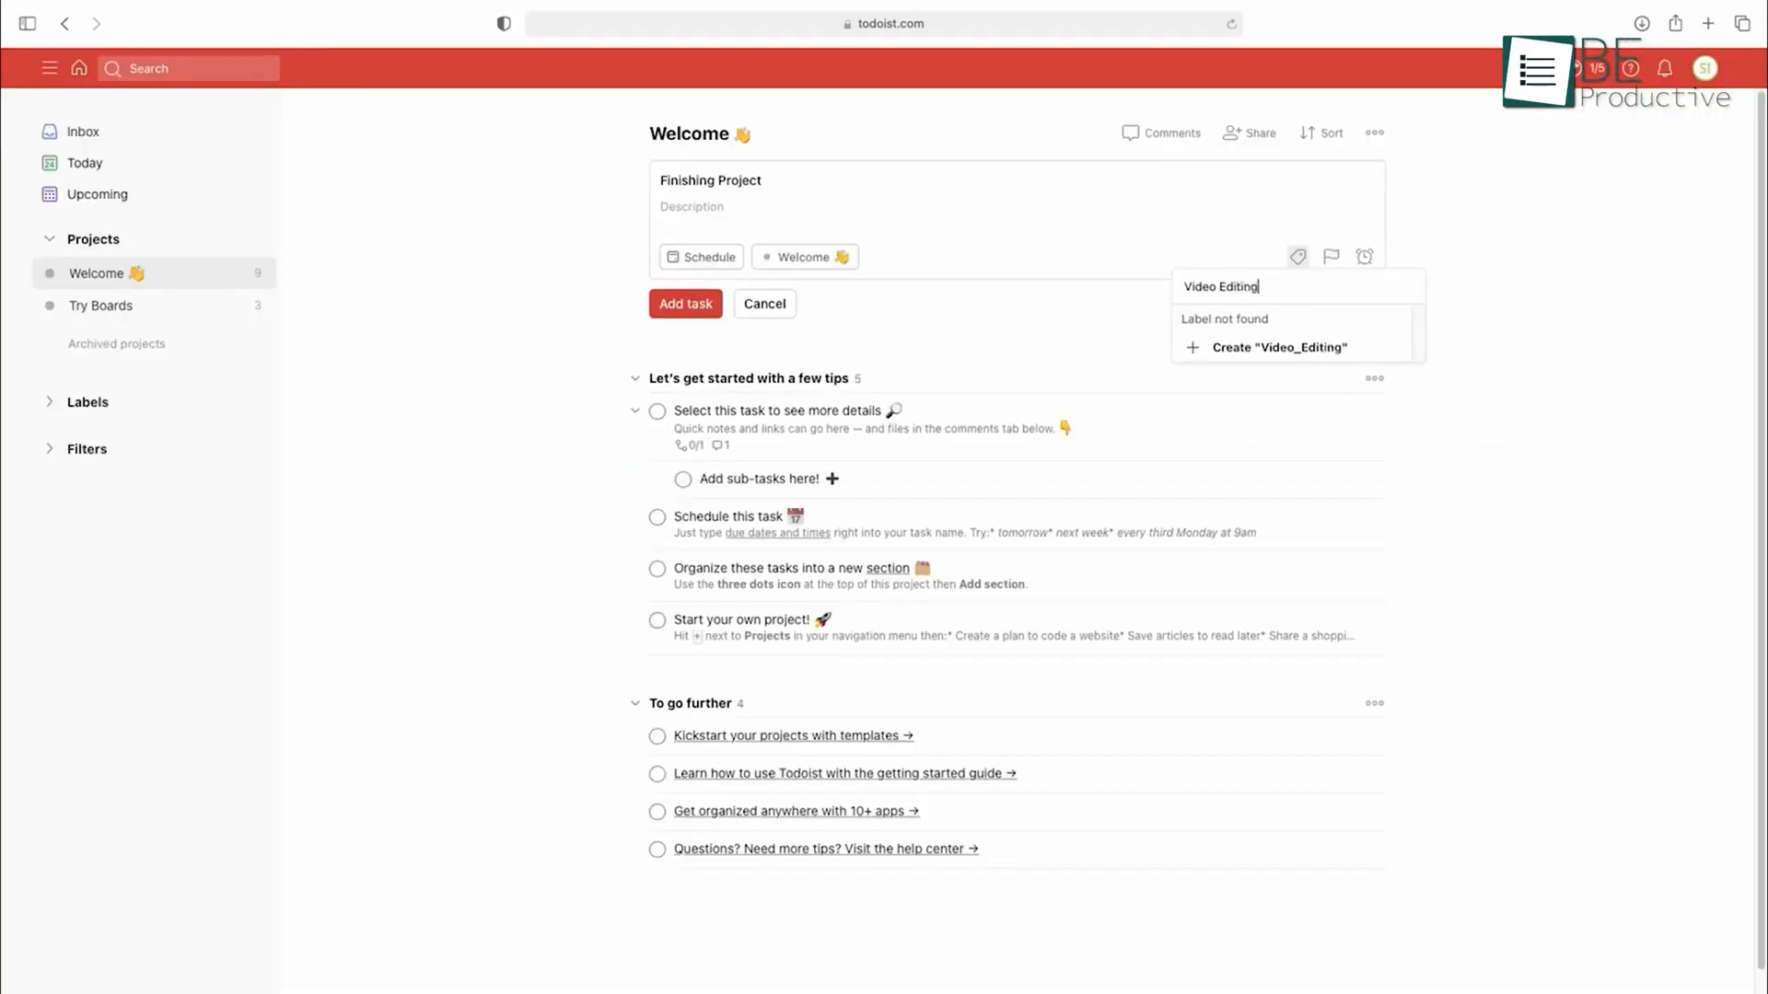
pyautogui.click(1329, 256)
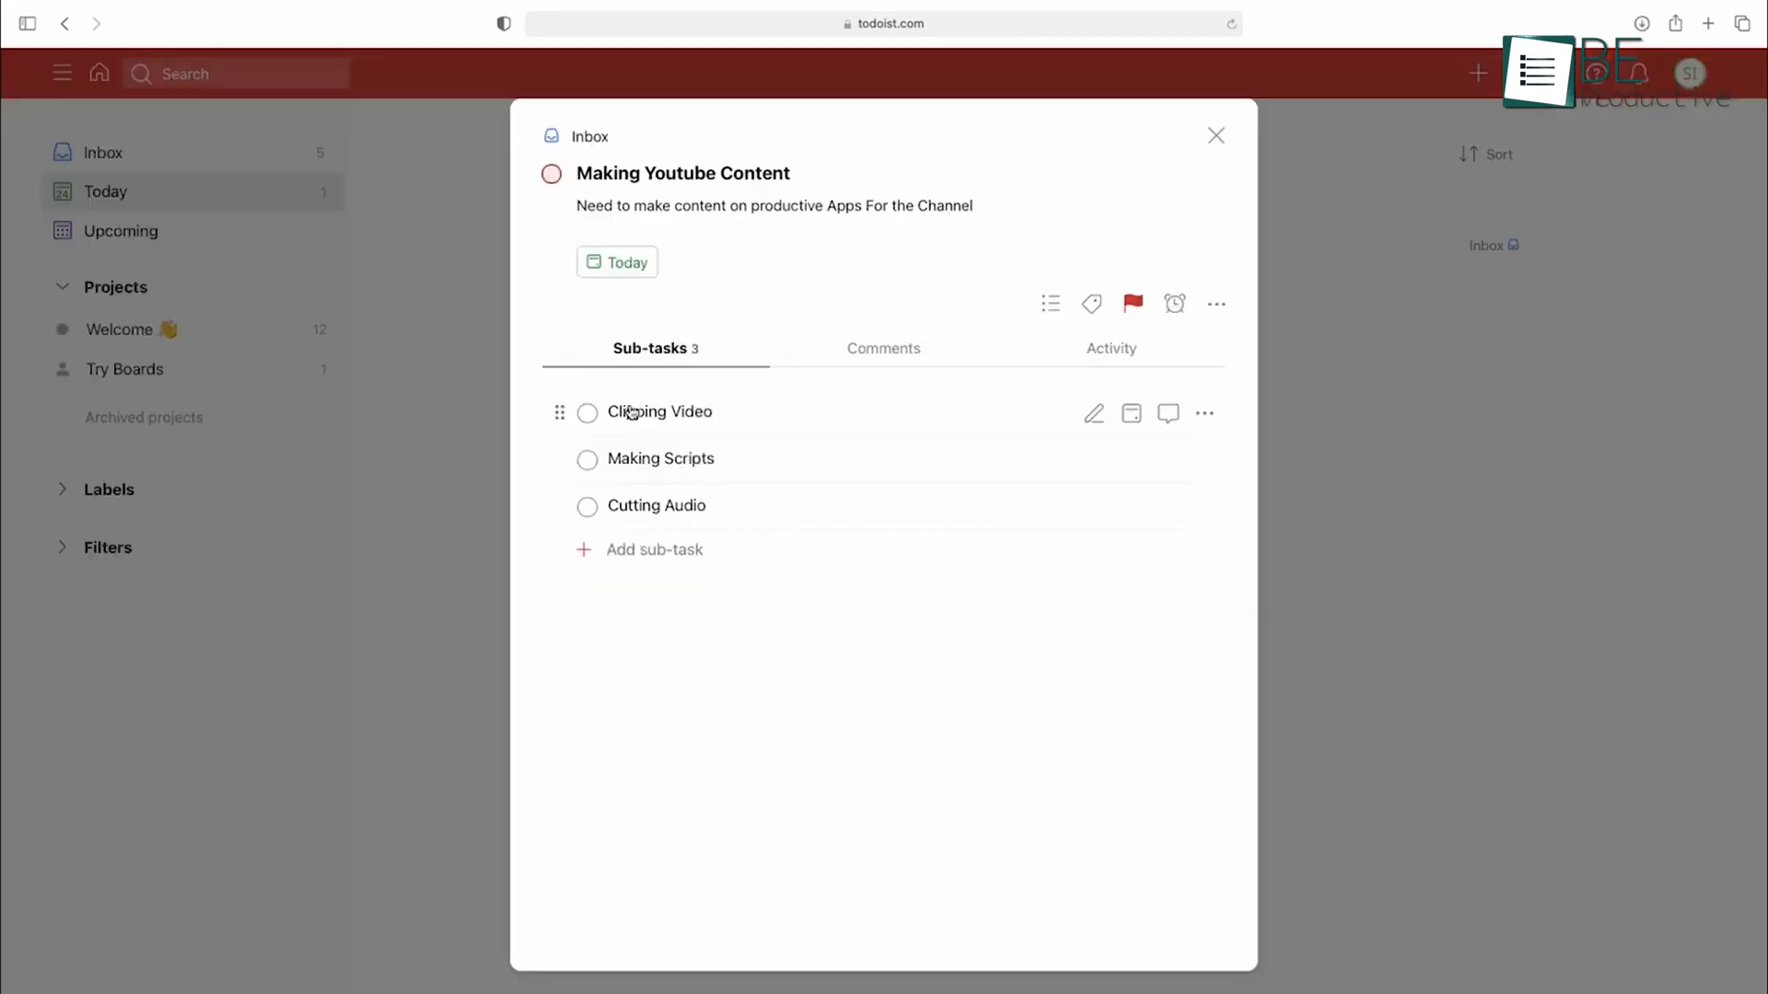
pyautogui.click(1215, 135)
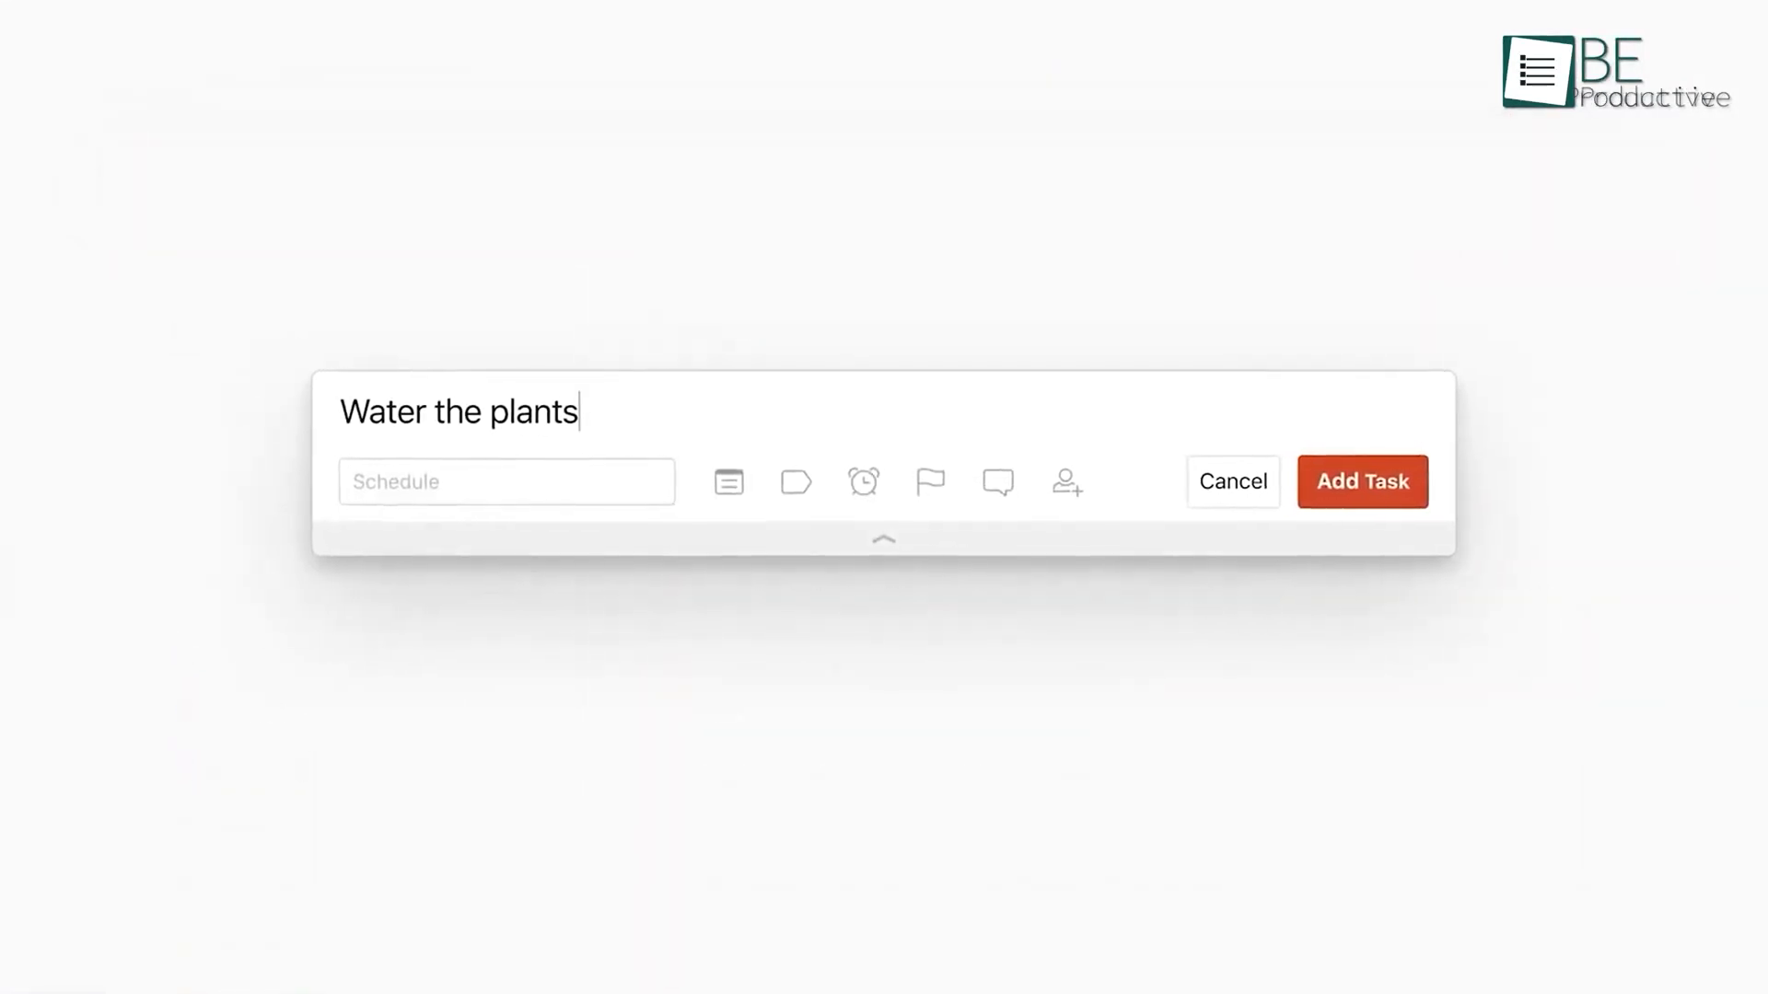
# Step: Make Water the plants repeat every monday under House at priority 3, then draft 'Meeting with Sarah Tuesday at 5 pm'
pyautogui.write('every monday')
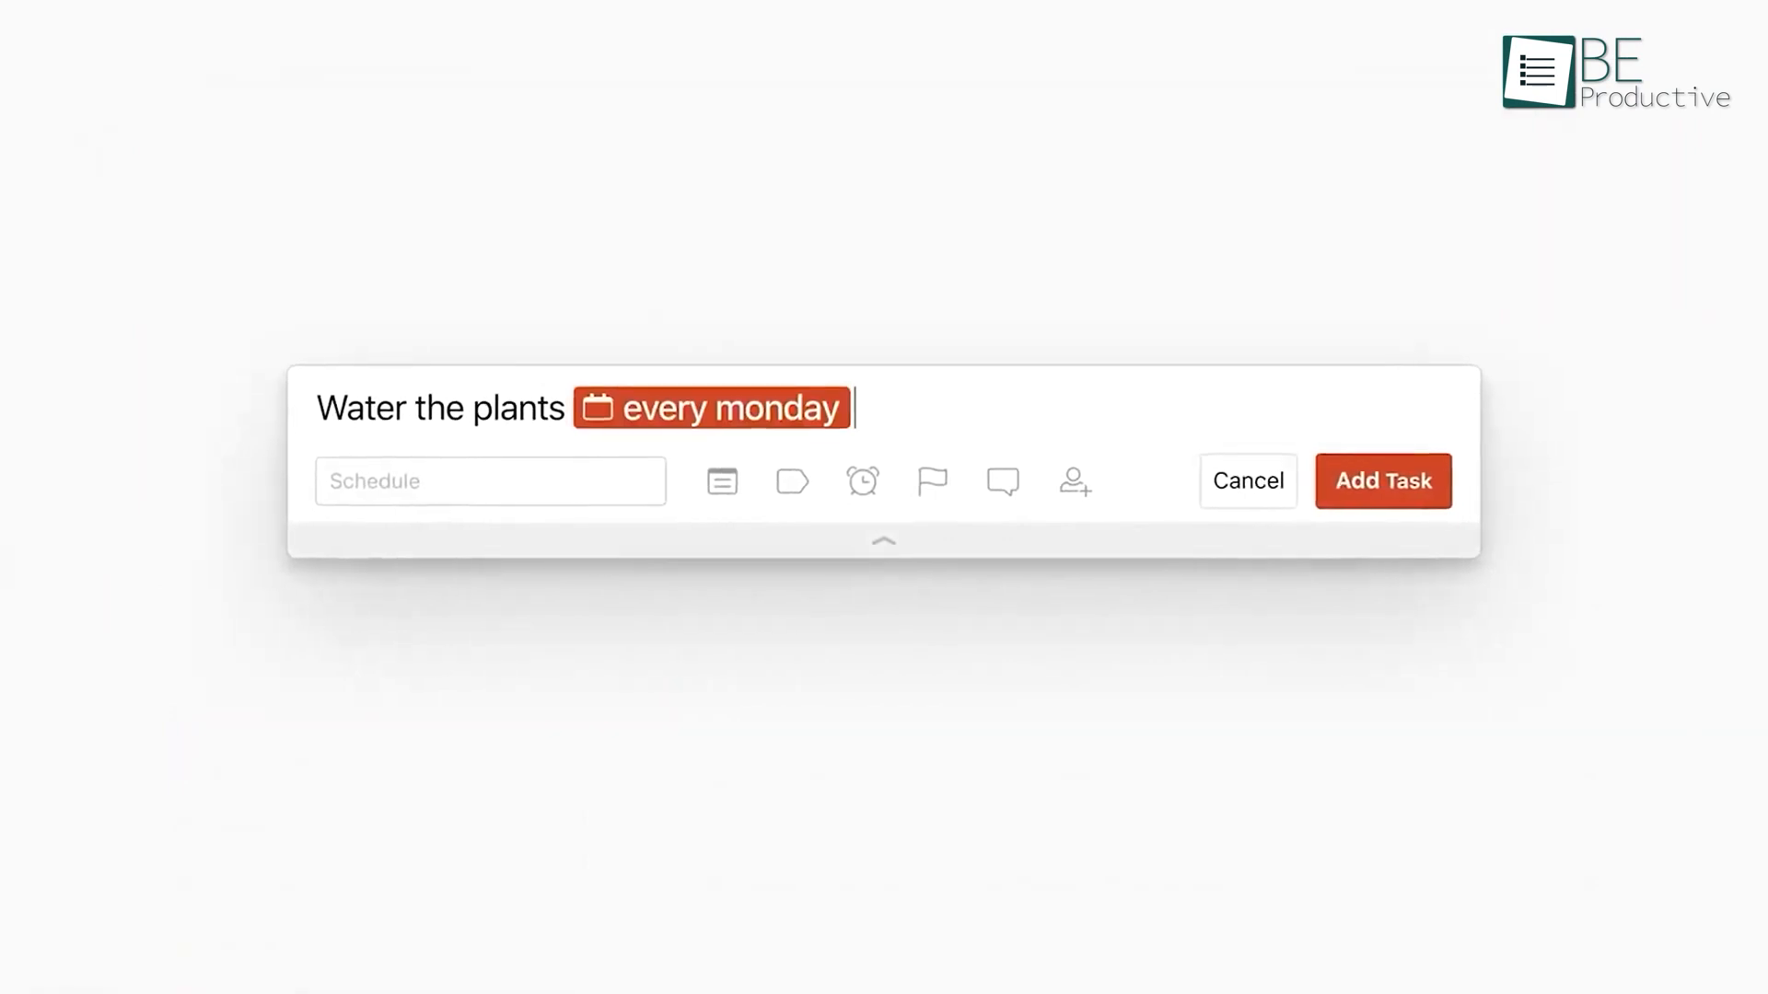
pyautogui.click(718, 482)
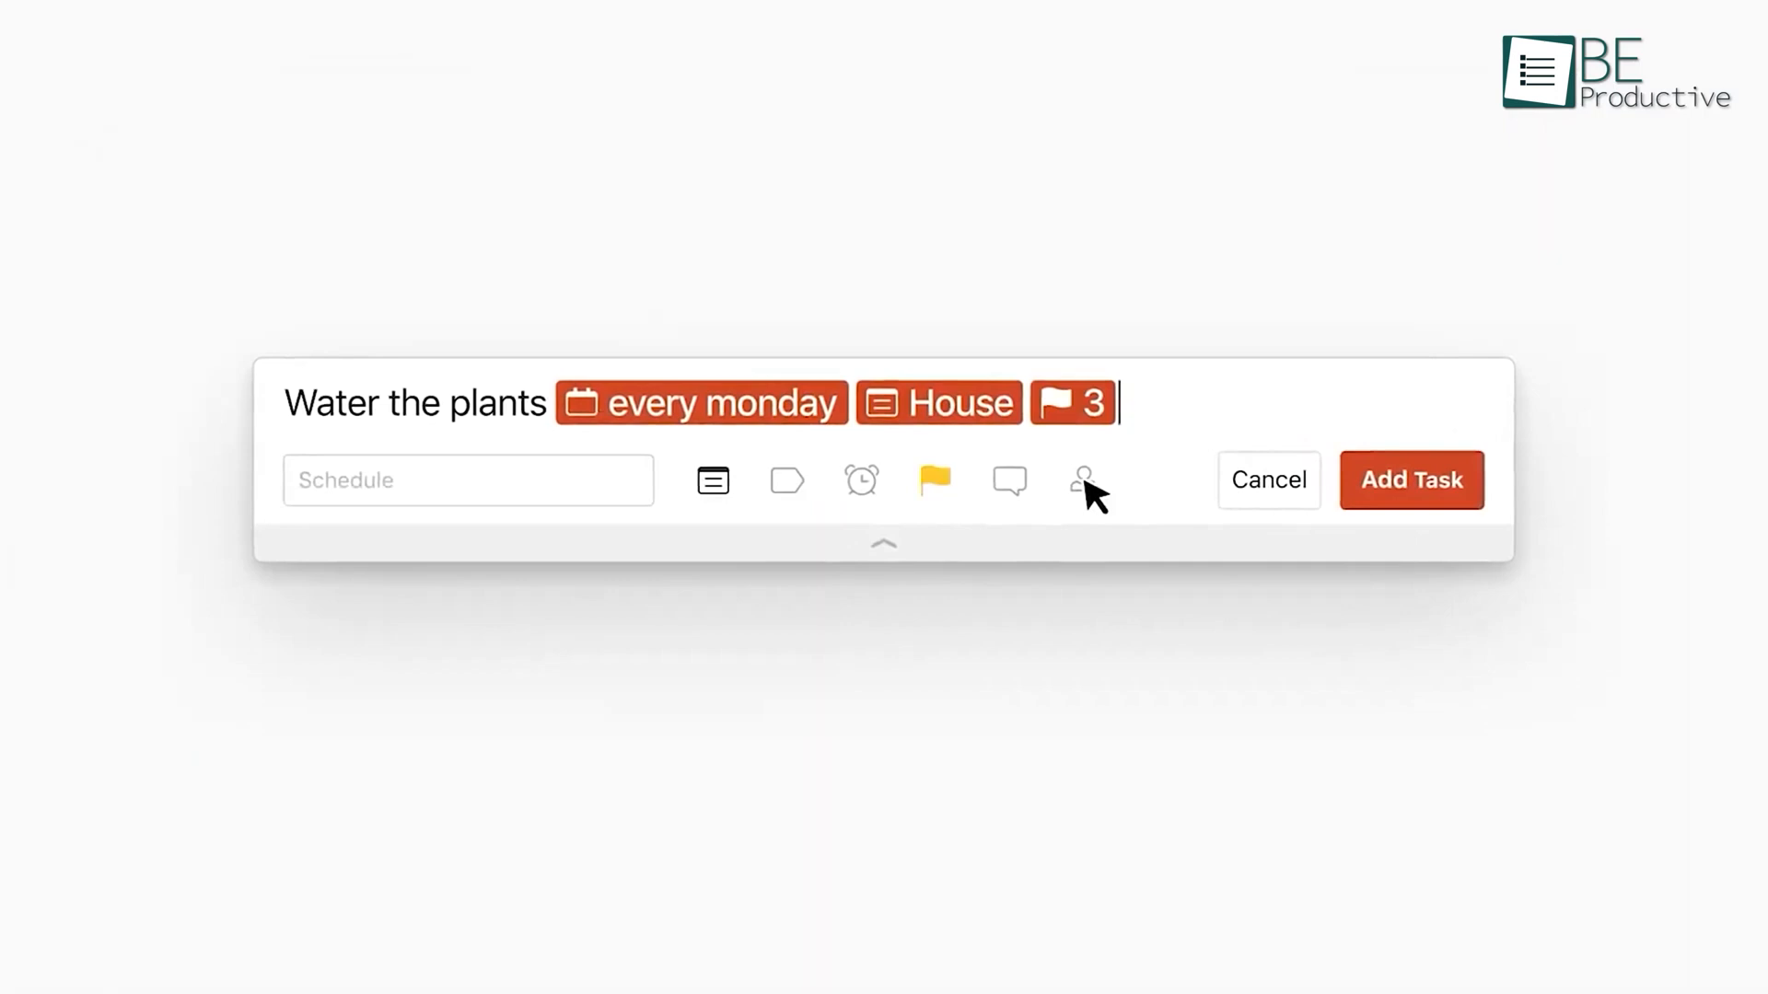
pyautogui.click(1083, 479)
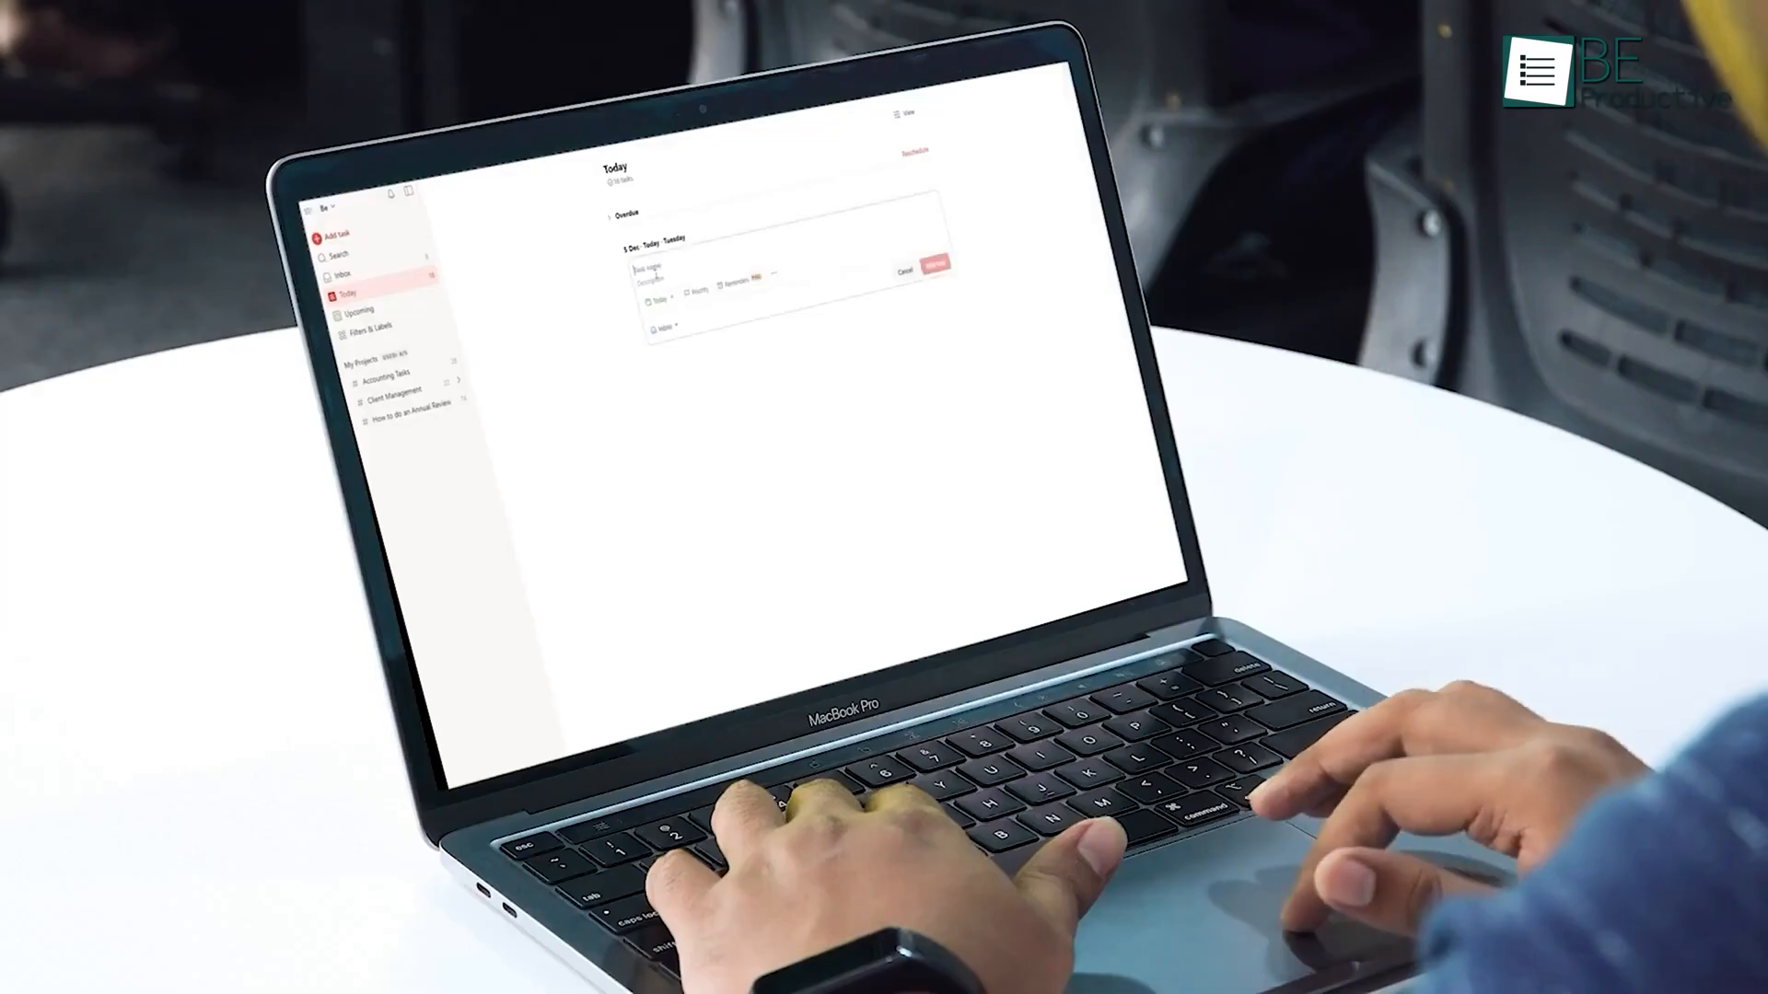
pyautogui.write('Meeting with Sarah Tuesday at 5 pm')
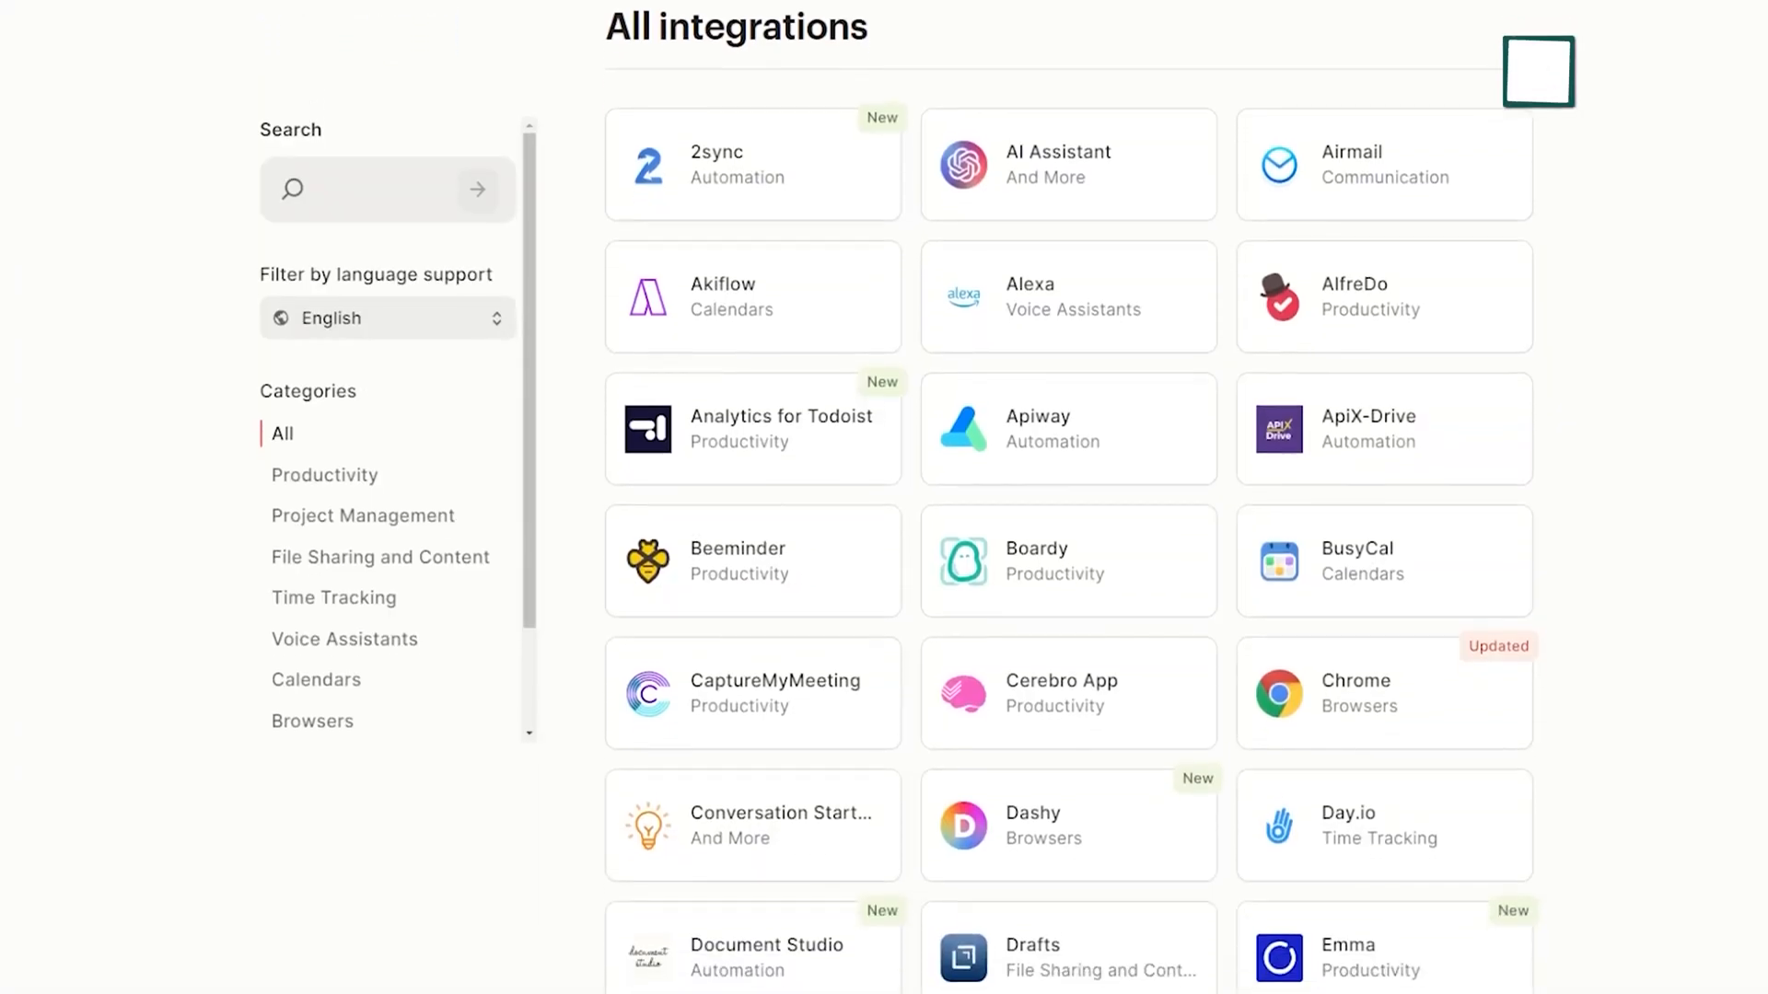
# Step: Scroll Todoist's All integrations page down toward the Google Calendar integration
pyautogui.scroll(-3)
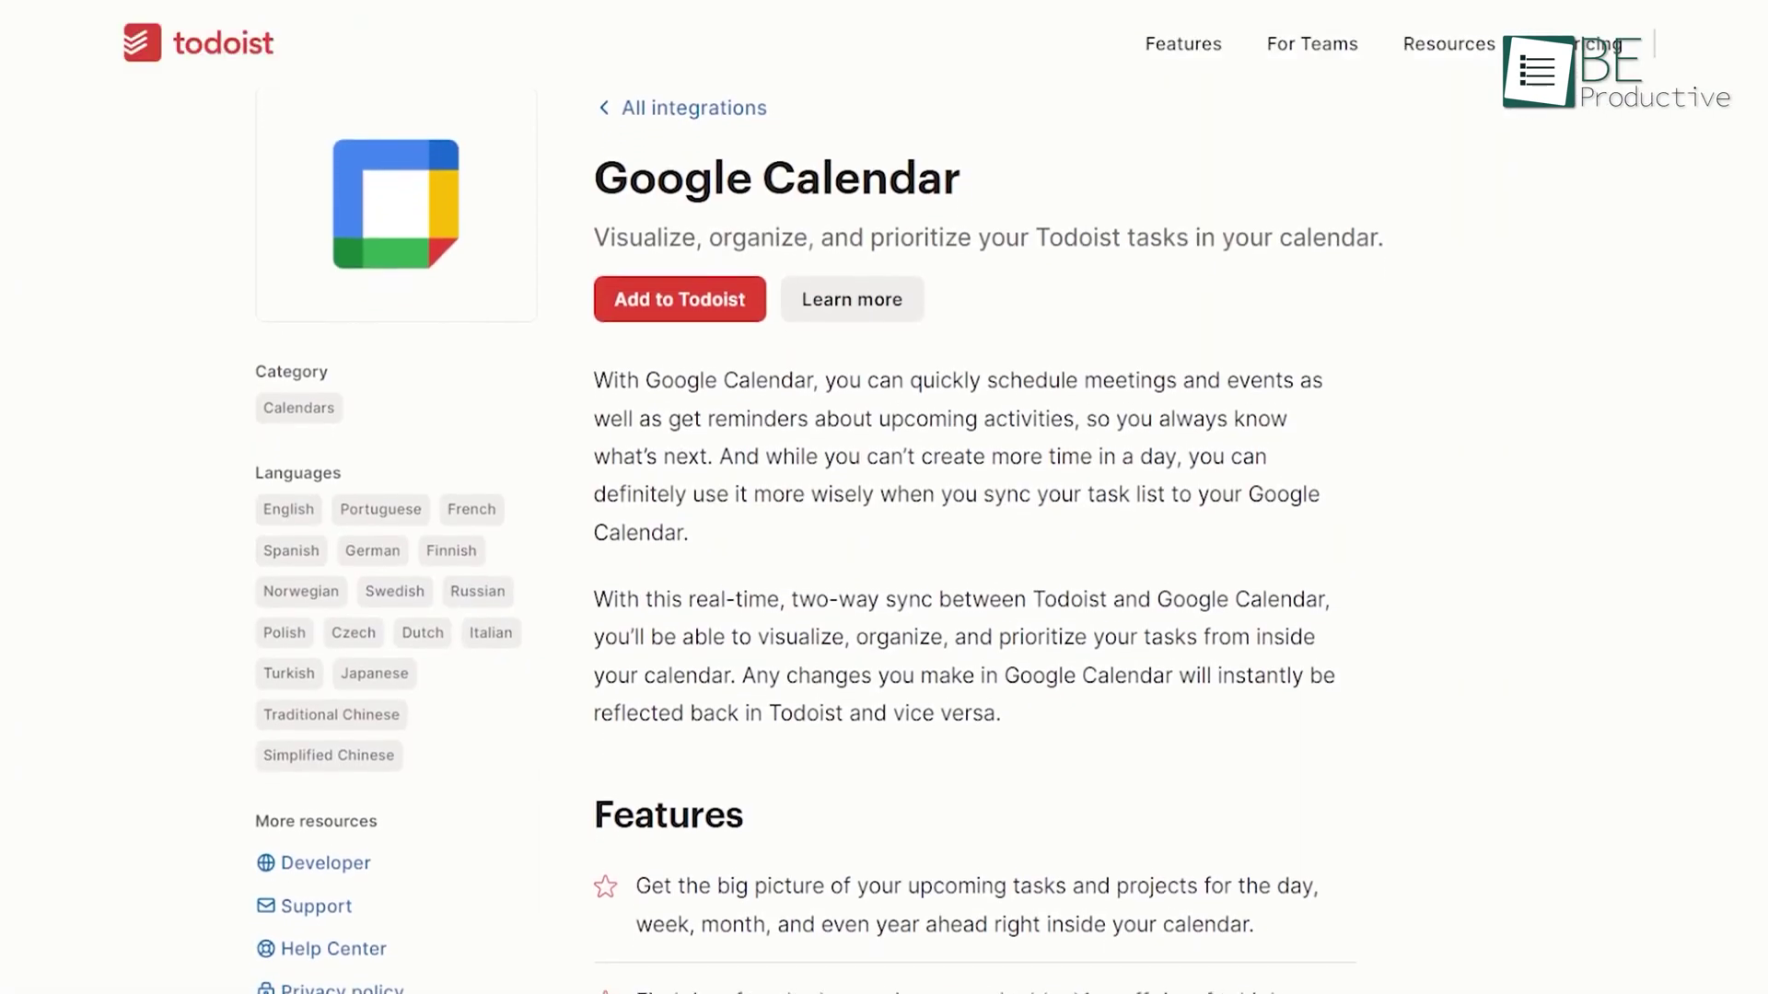
pyautogui.scroll(-3)
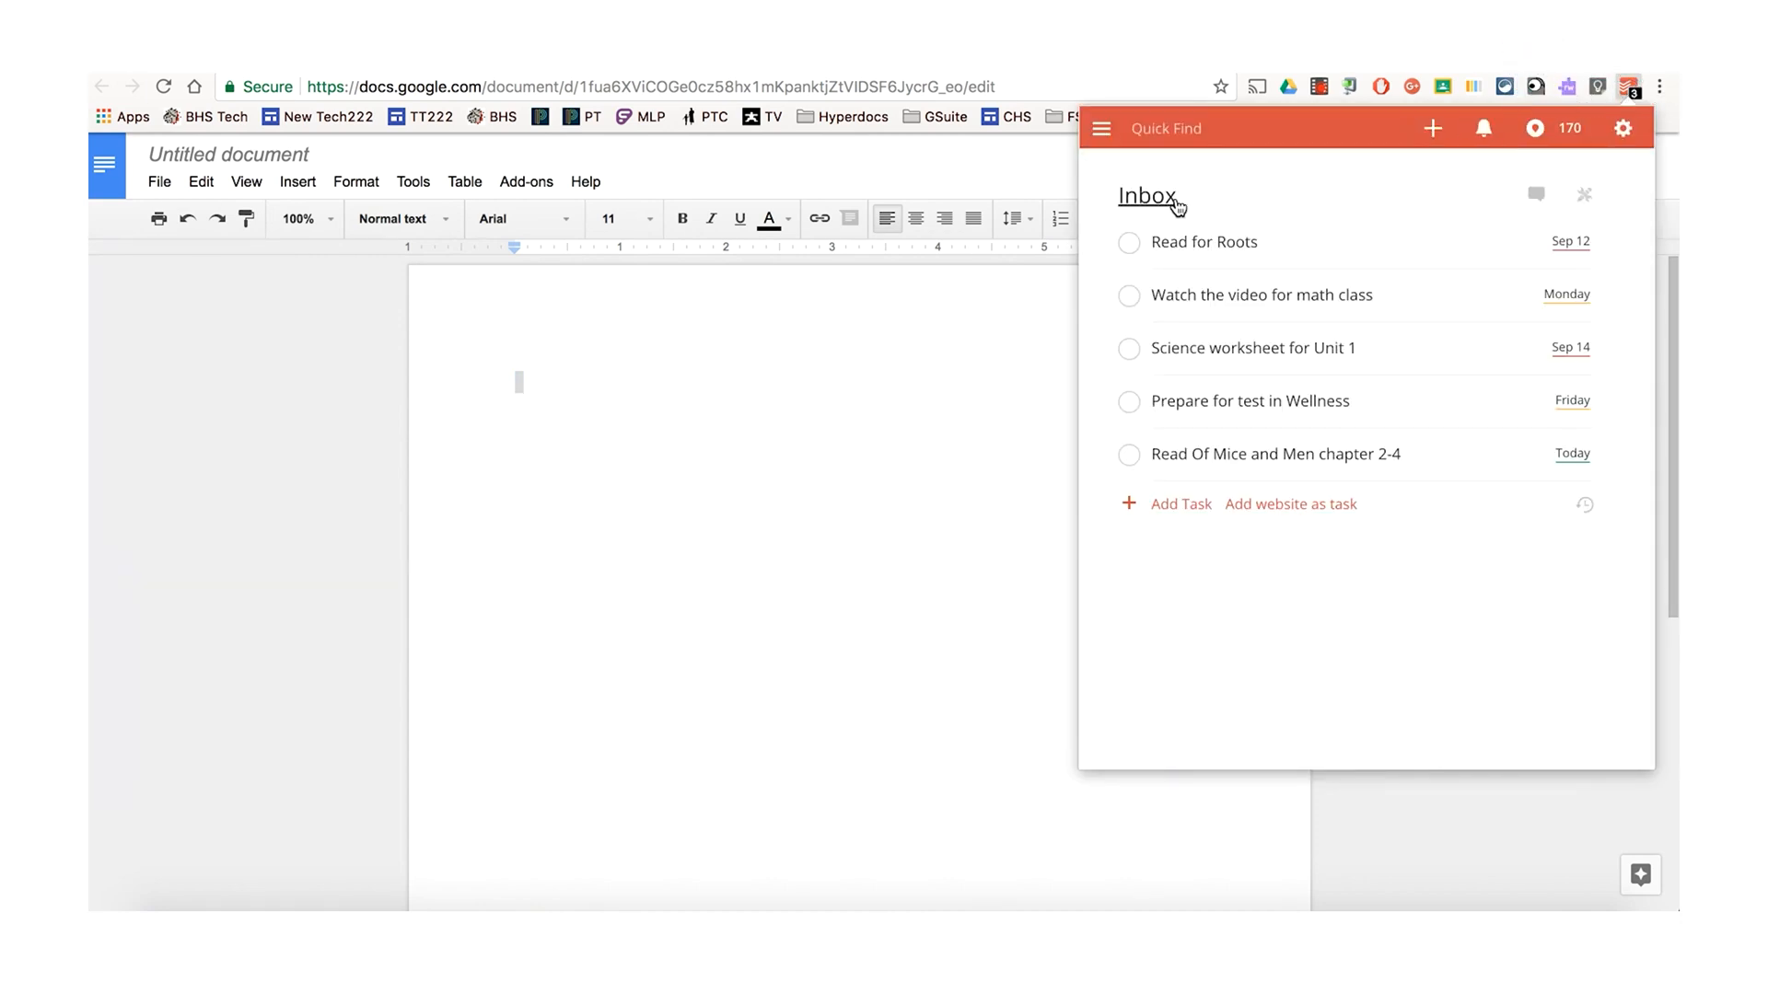
# Step: Add 'spelling word' via the Todoist Chrome extension, then browse the Be Productive channel's videos
pyautogui.write('spelling word')
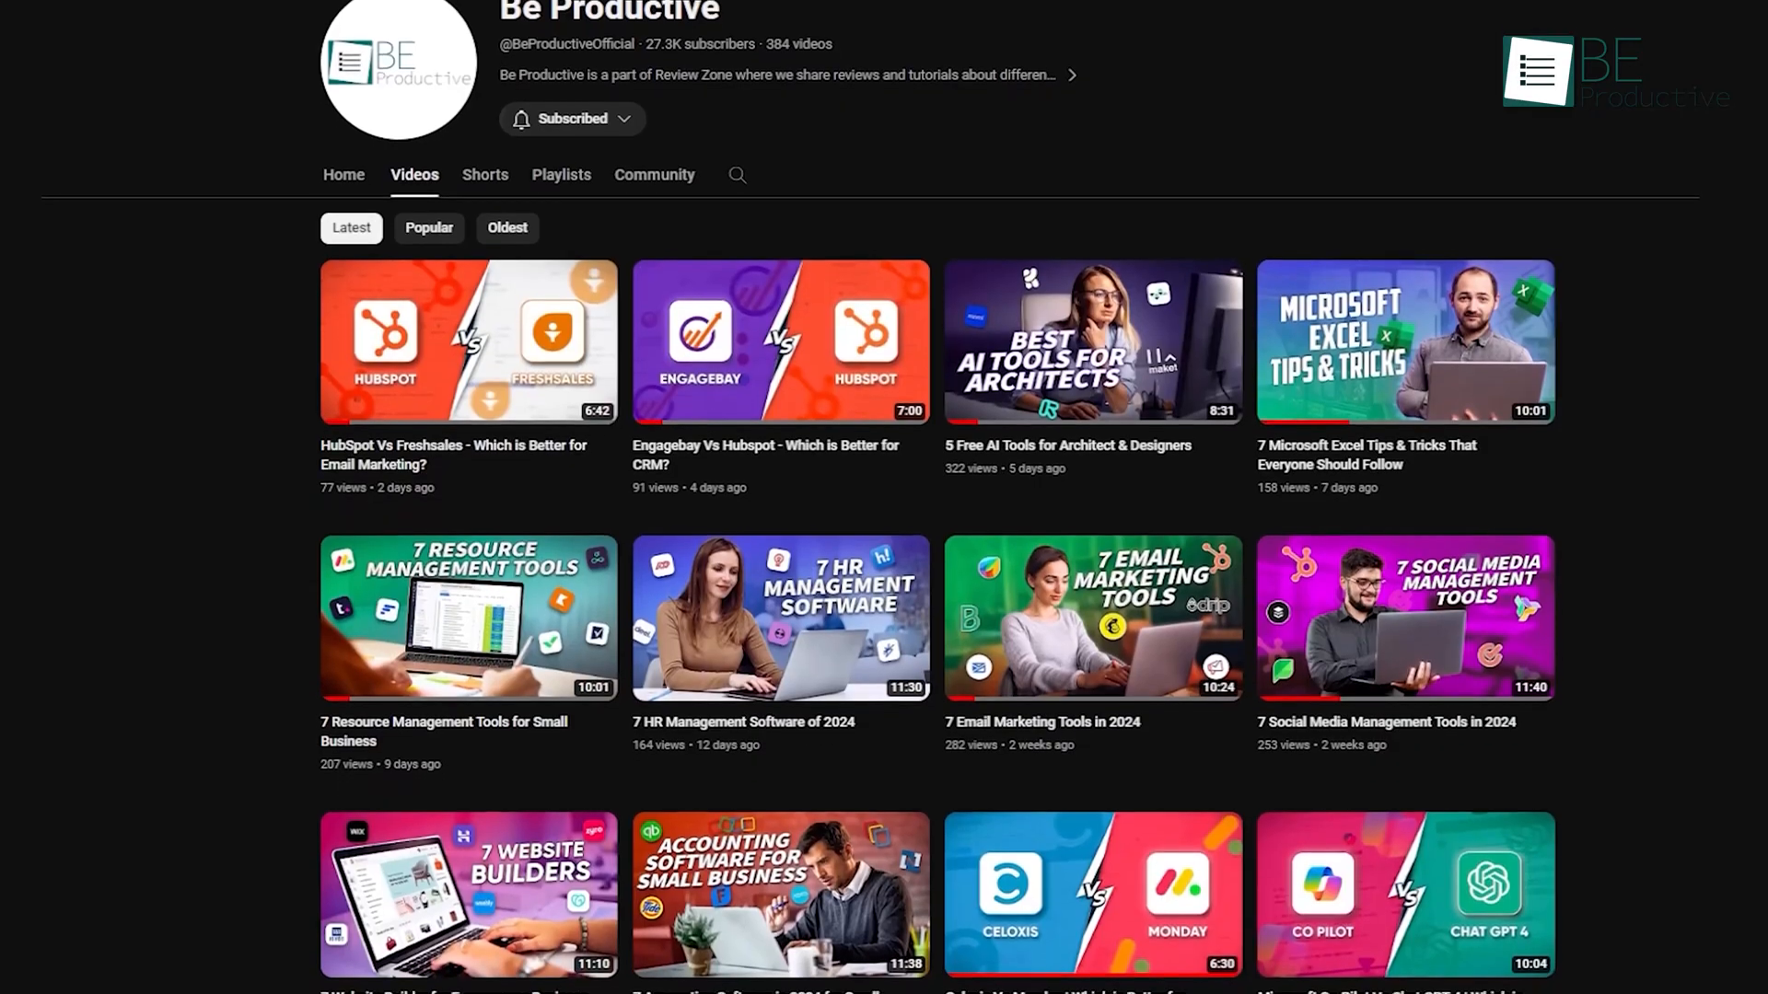
pyautogui.scroll(-3)
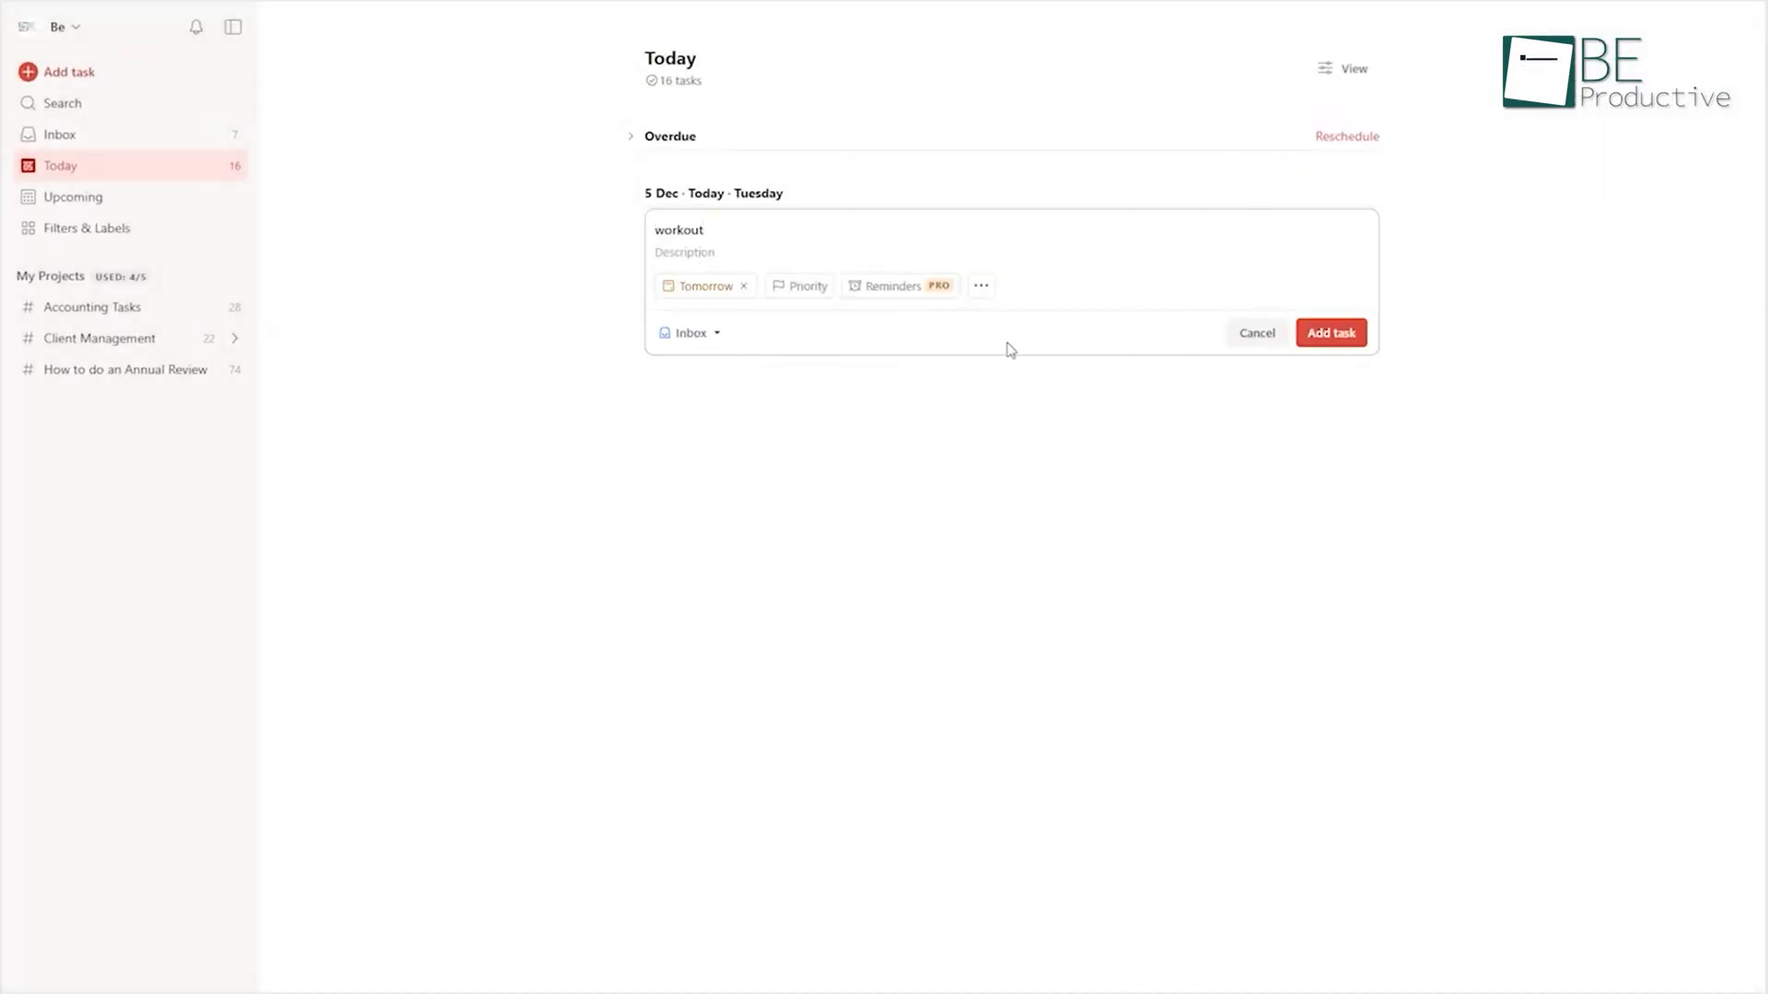
# Step: Add 'Meeting with Sarah Tuesday at 3 pm' to the Inbox, save its description and start a sub-task
pyautogui.write('Meeting with Sarah Tuesday at 3 pm')
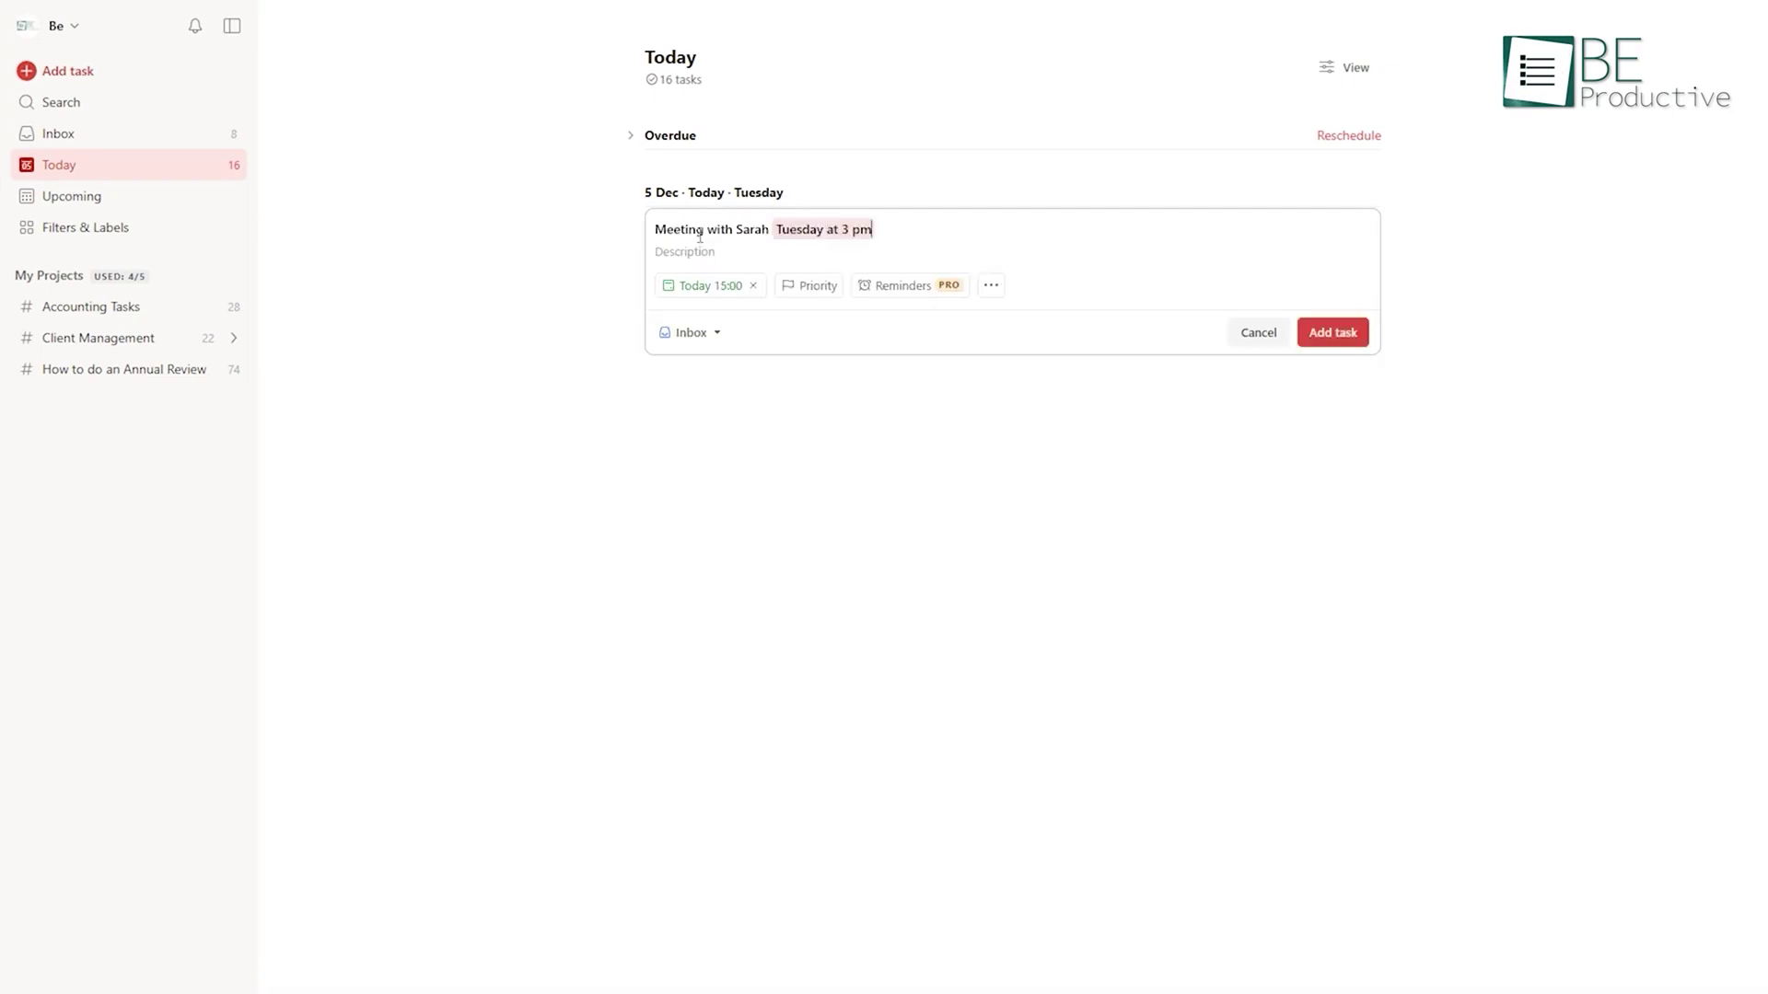
pyautogui.click(1334, 331)
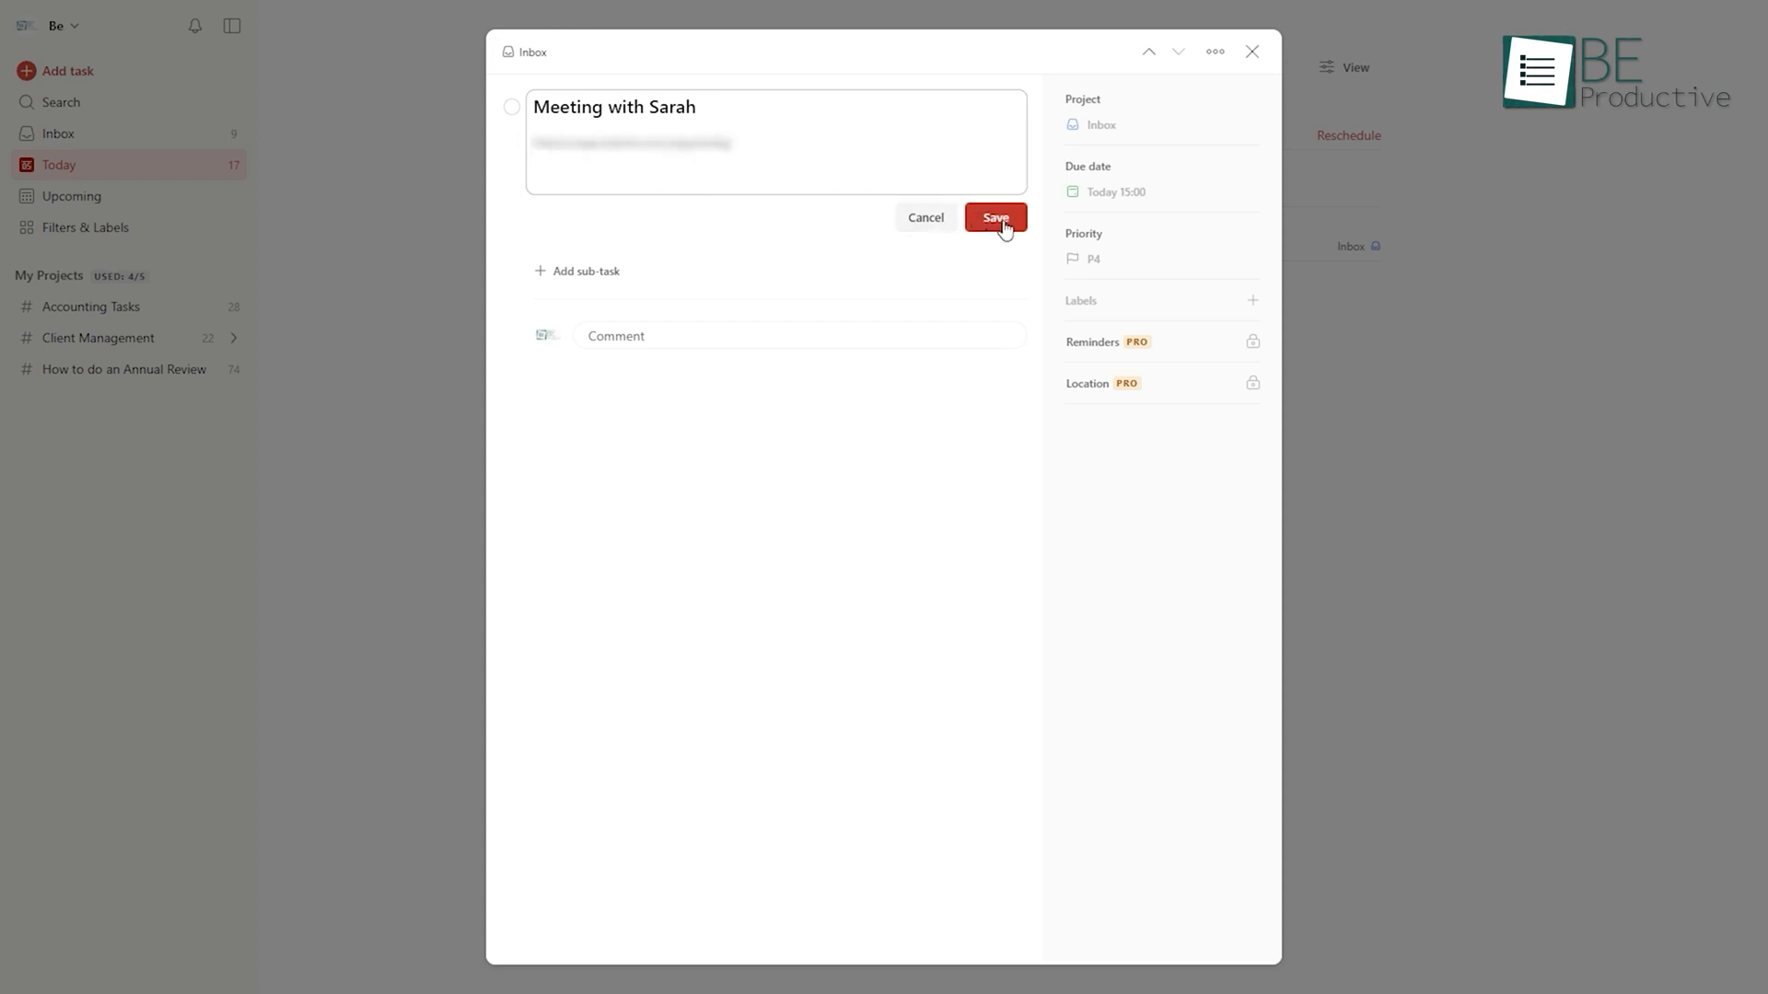
pyautogui.click(994, 217)
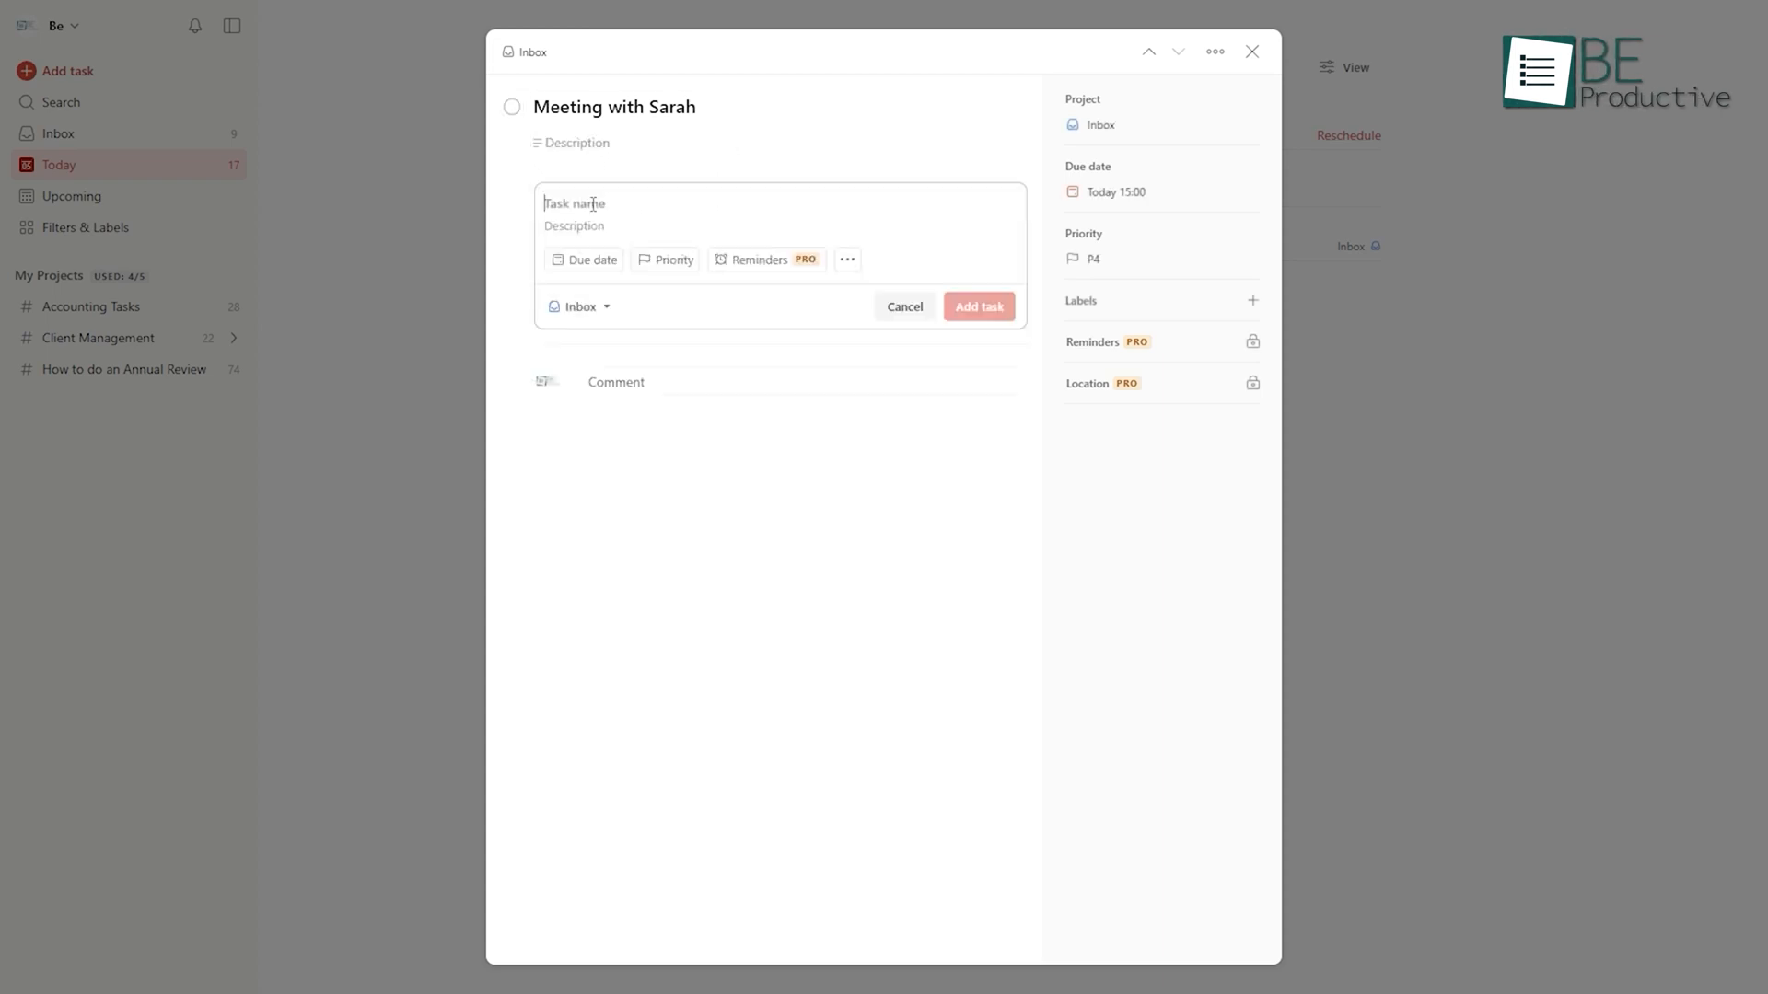
pyautogui.click(980, 306)
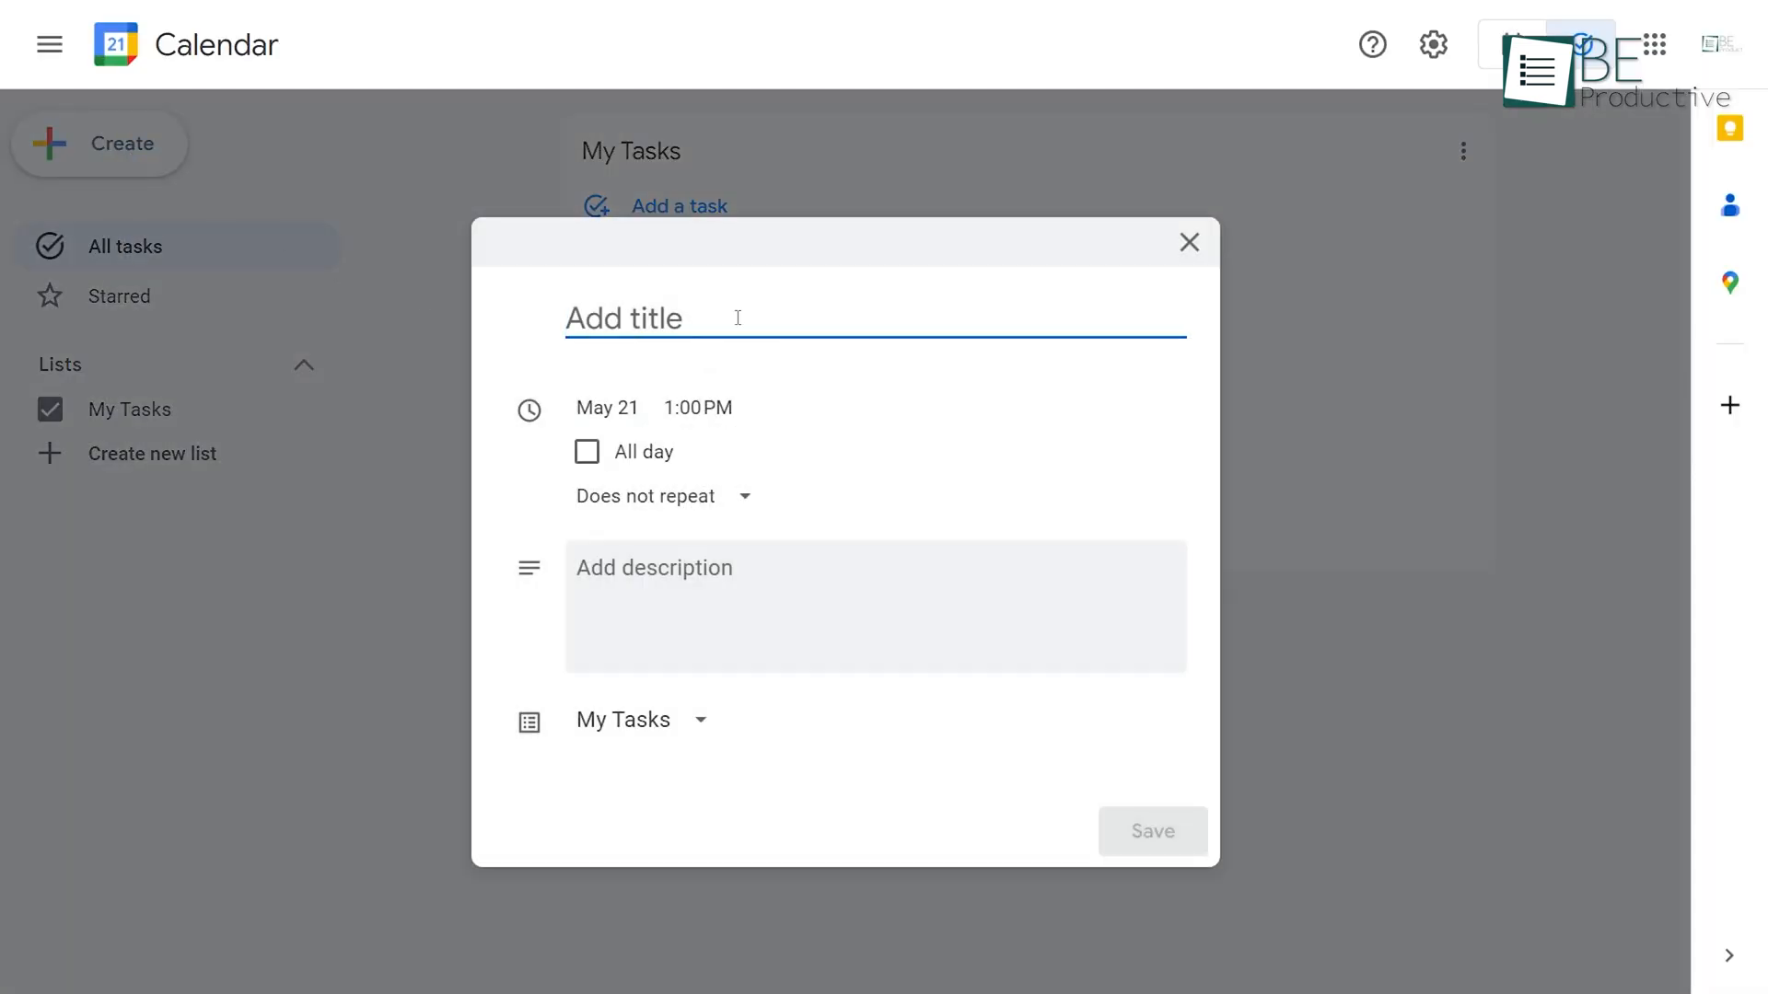
# Step: Save a Google Calendar task titled Video Edit with a description for May 21 at 12:00 PM
pyautogui.write('Video Edit')
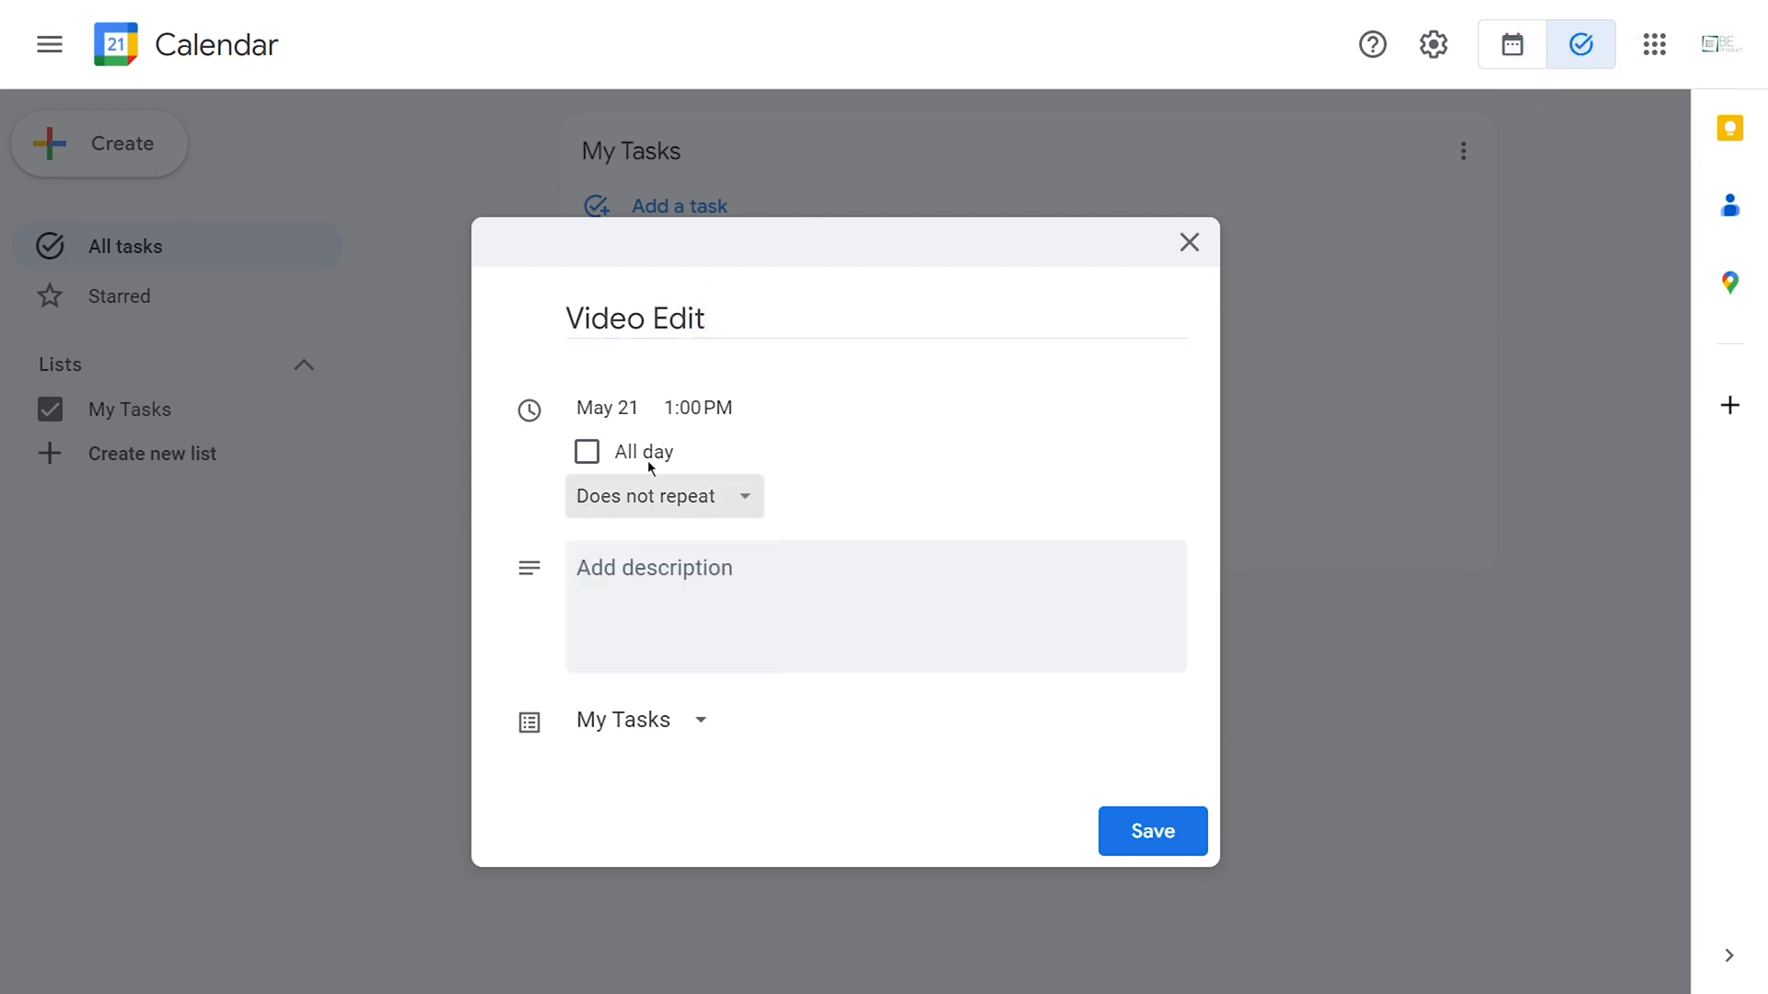
pyautogui.write('Have to meet the')
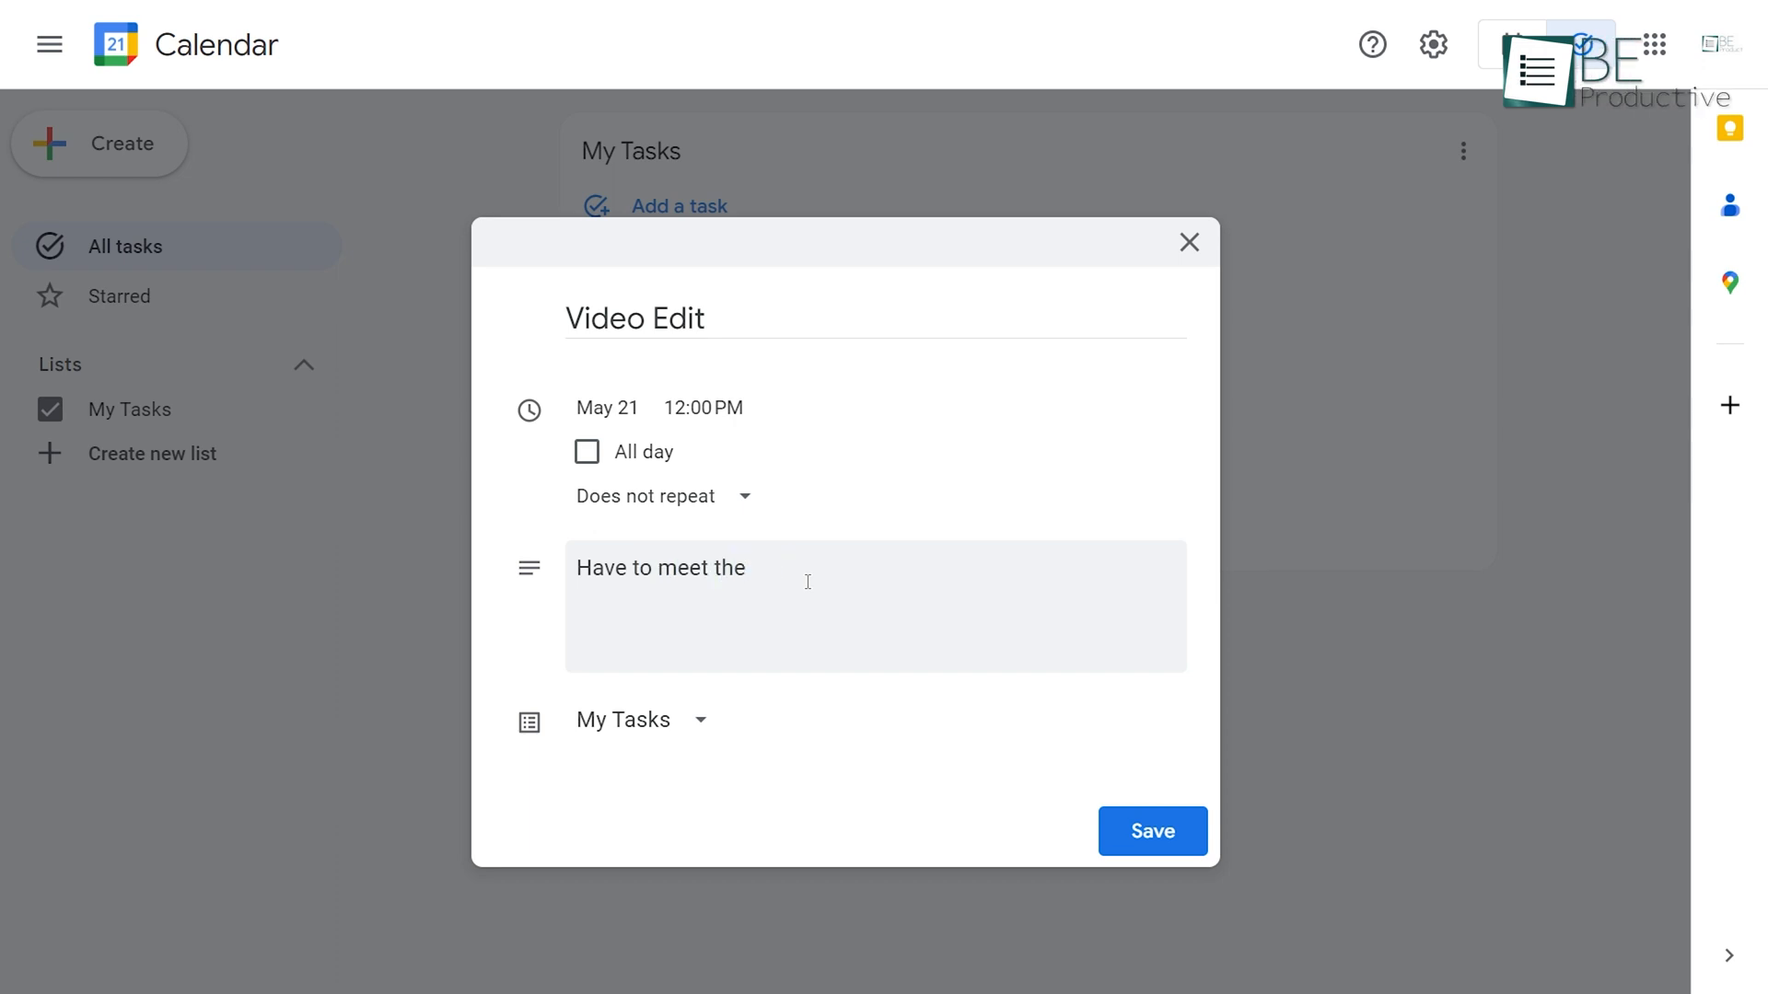
pyautogui.click(1151, 831)
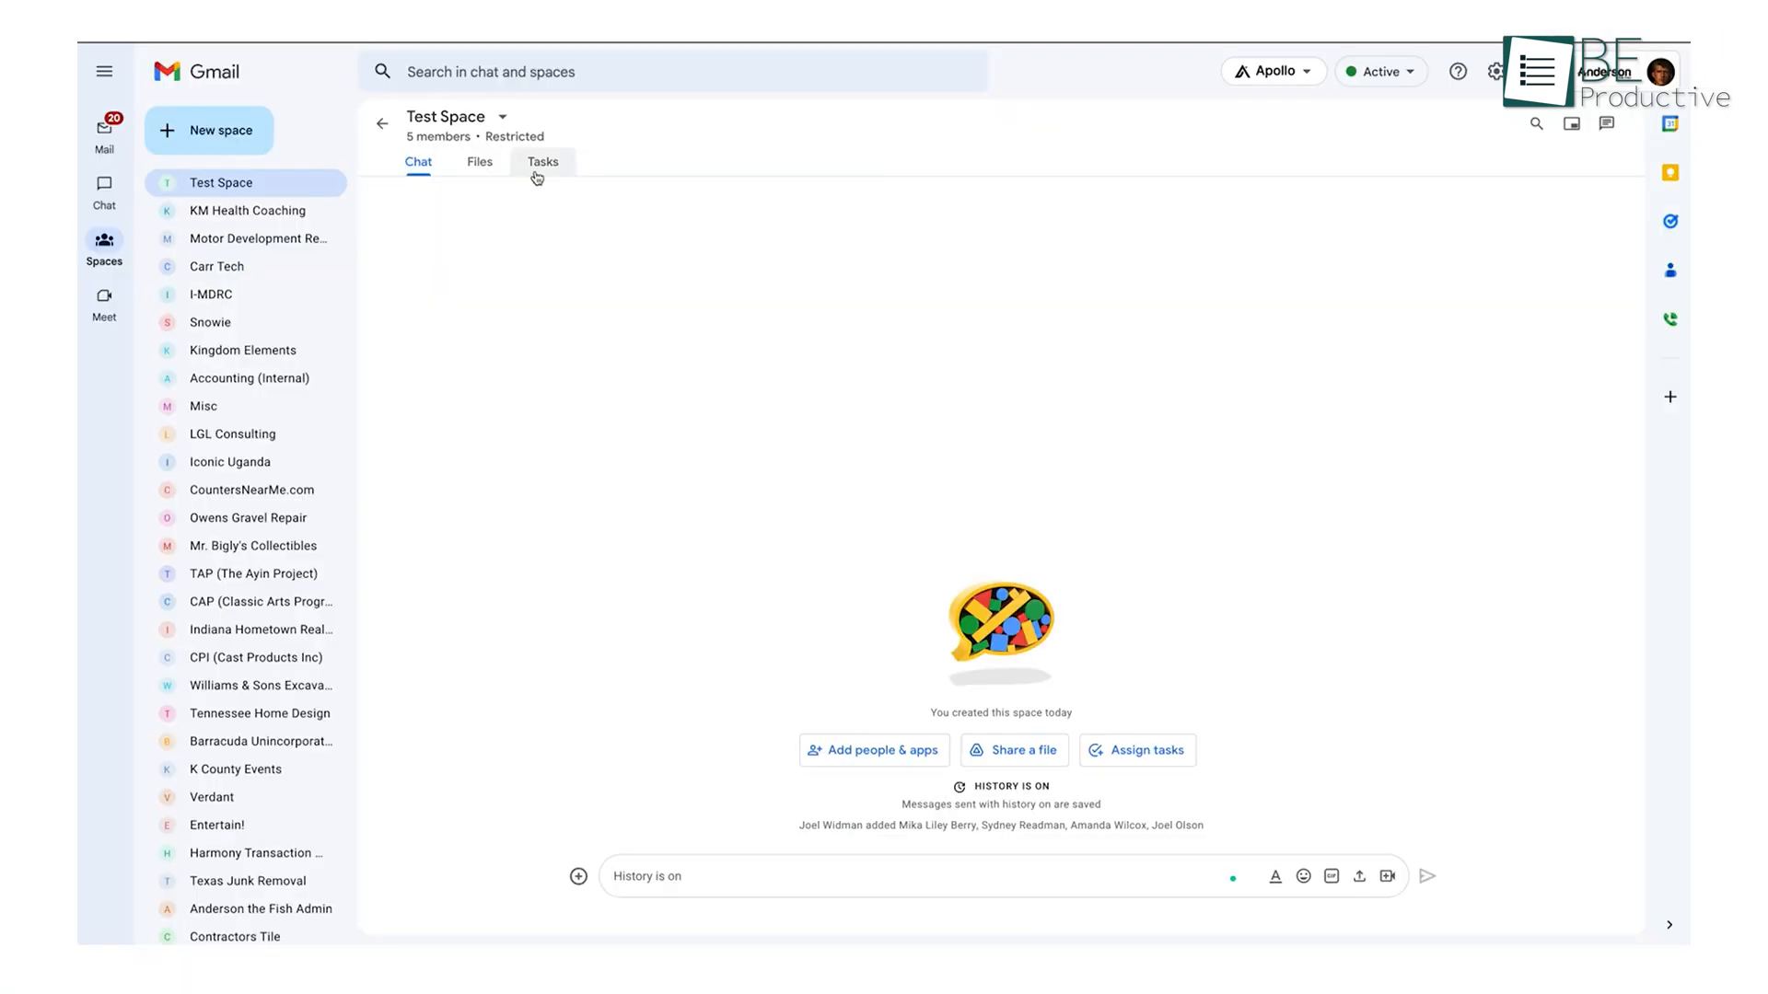
# Step: In Test Space's shared Tasks tab, write the task 'Send the report to the test client'
pyautogui.click(543, 162)
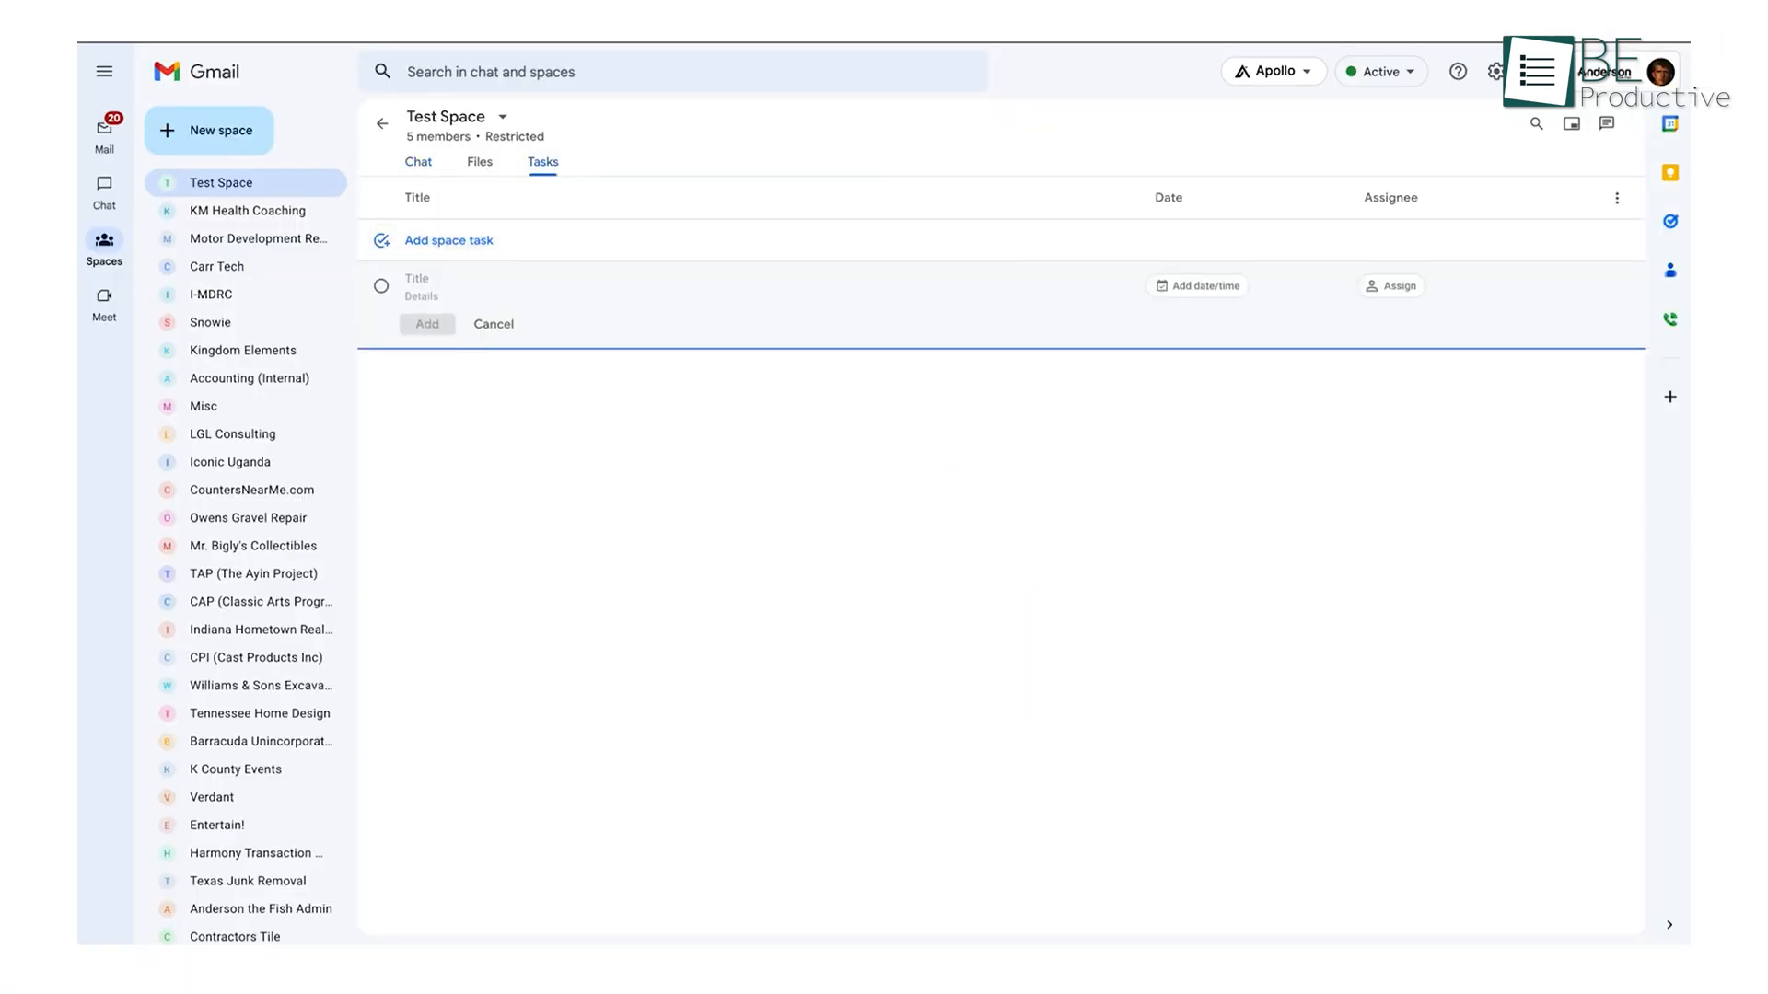
pyautogui.write('Send the report to')
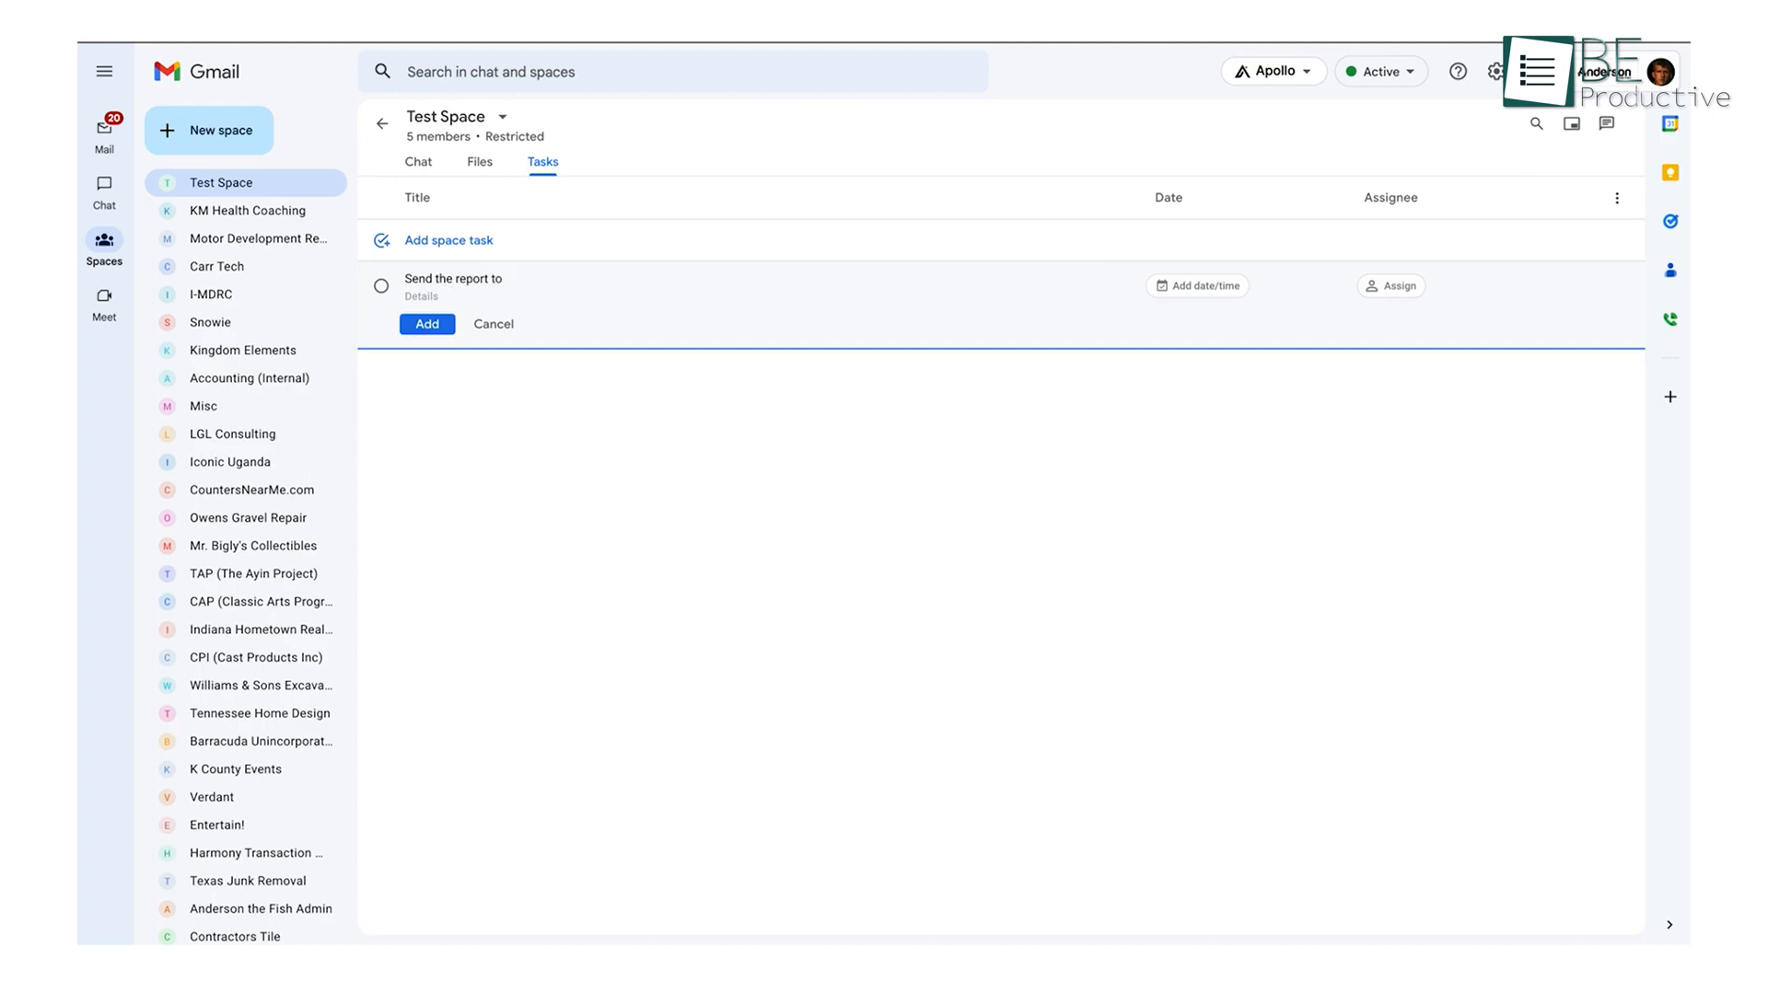
pyautogui.write('he test client')
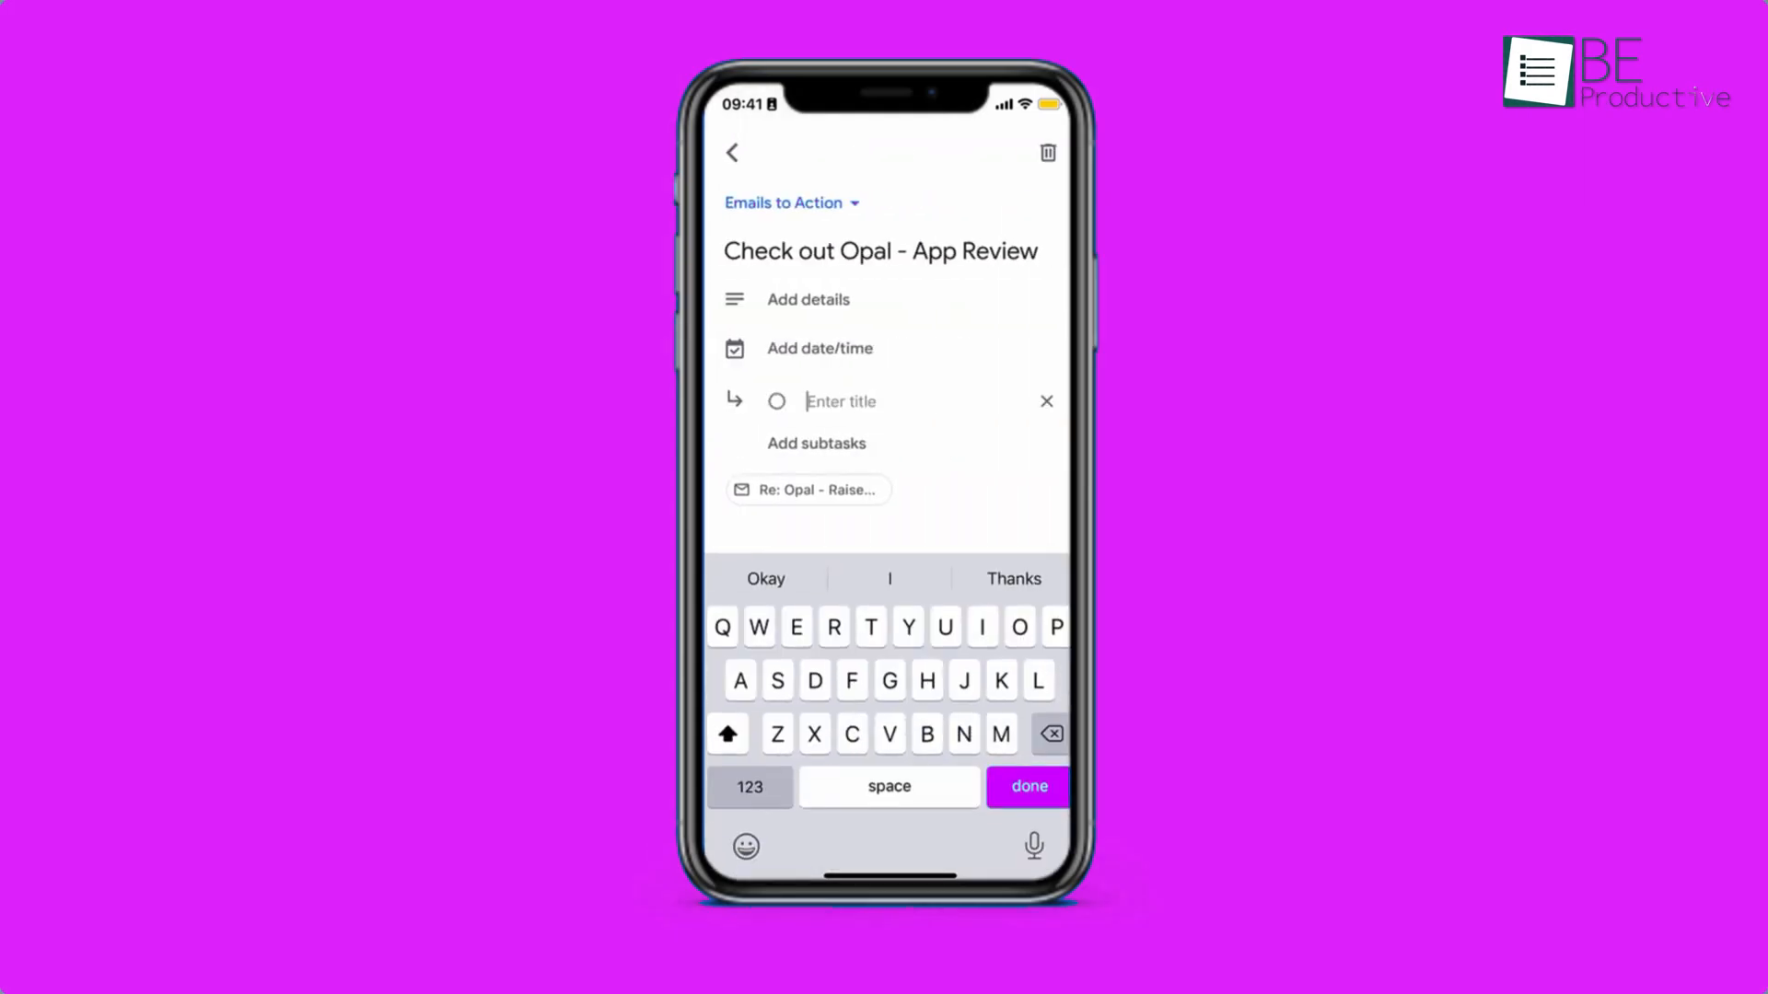
# Step: Add the subtasks Explore website and Manage review to Check out Opal - App Review
pyautogui.write('Explore website')
pyautogui.write('Manage')
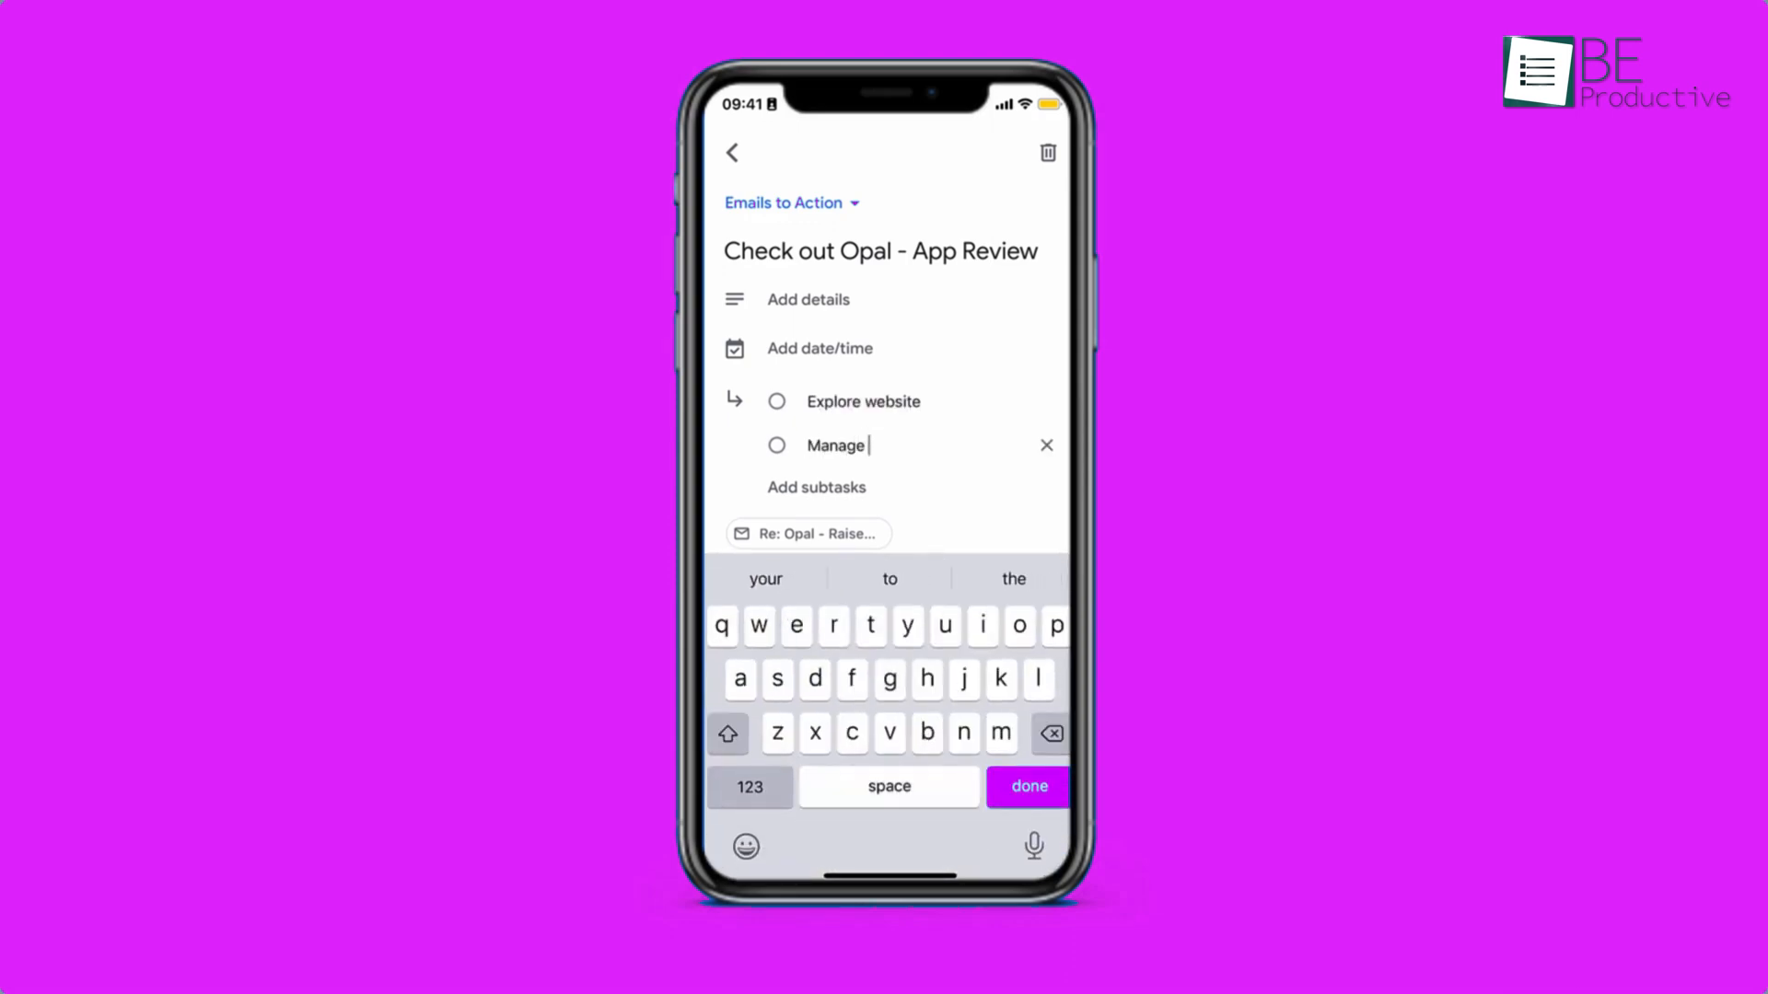
pyautogui.click(1028, 786)
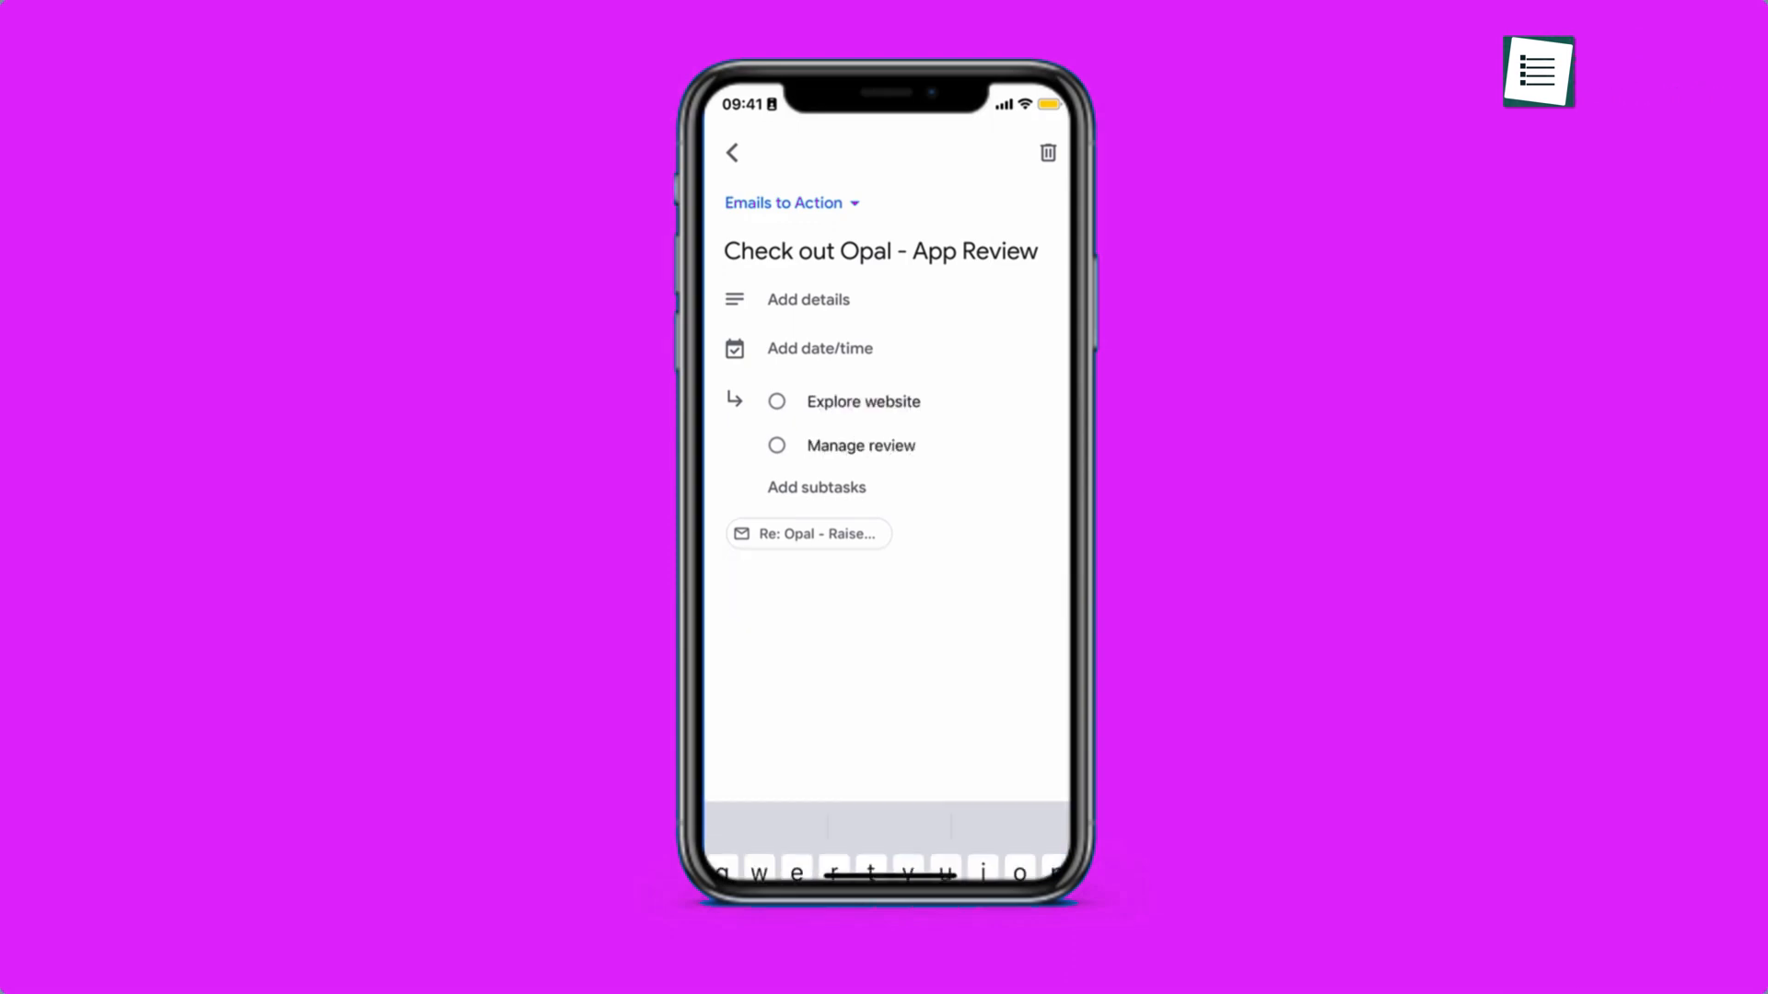
pyautogui.click(733, 153)
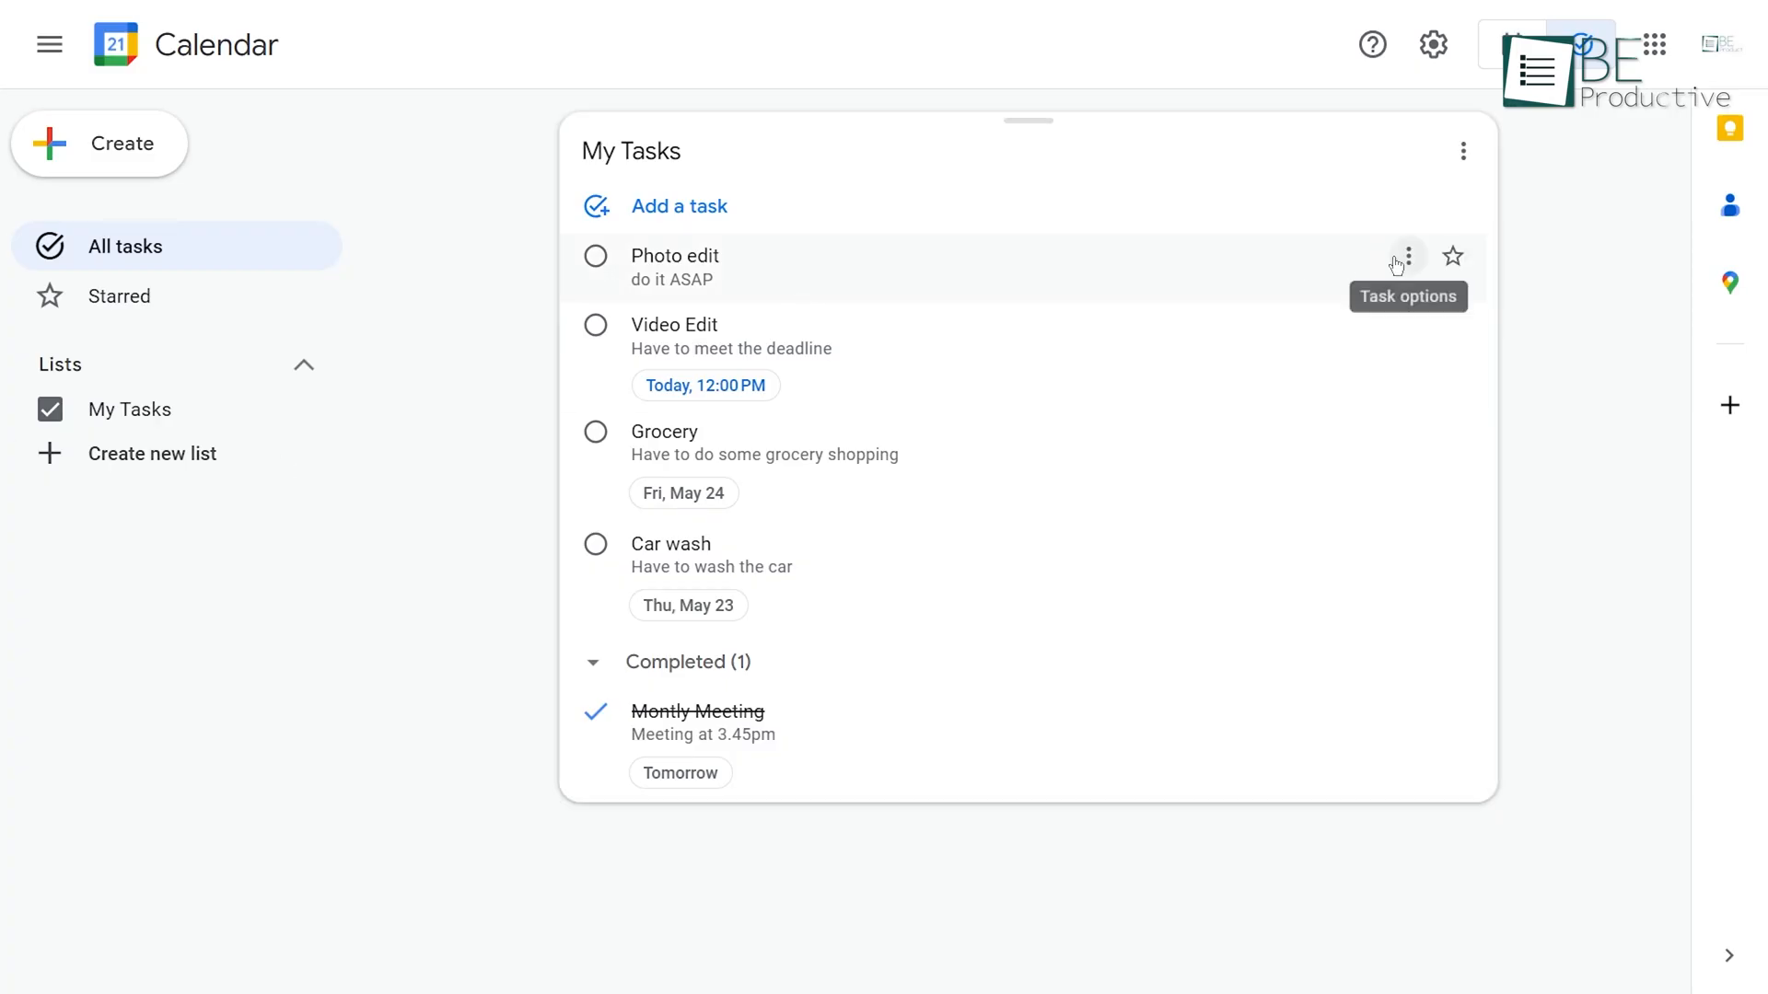
# Step: Add a subtask 'talk with the client' under the Photo edit task in Google Calendar
pyautogui.click(677, 206)
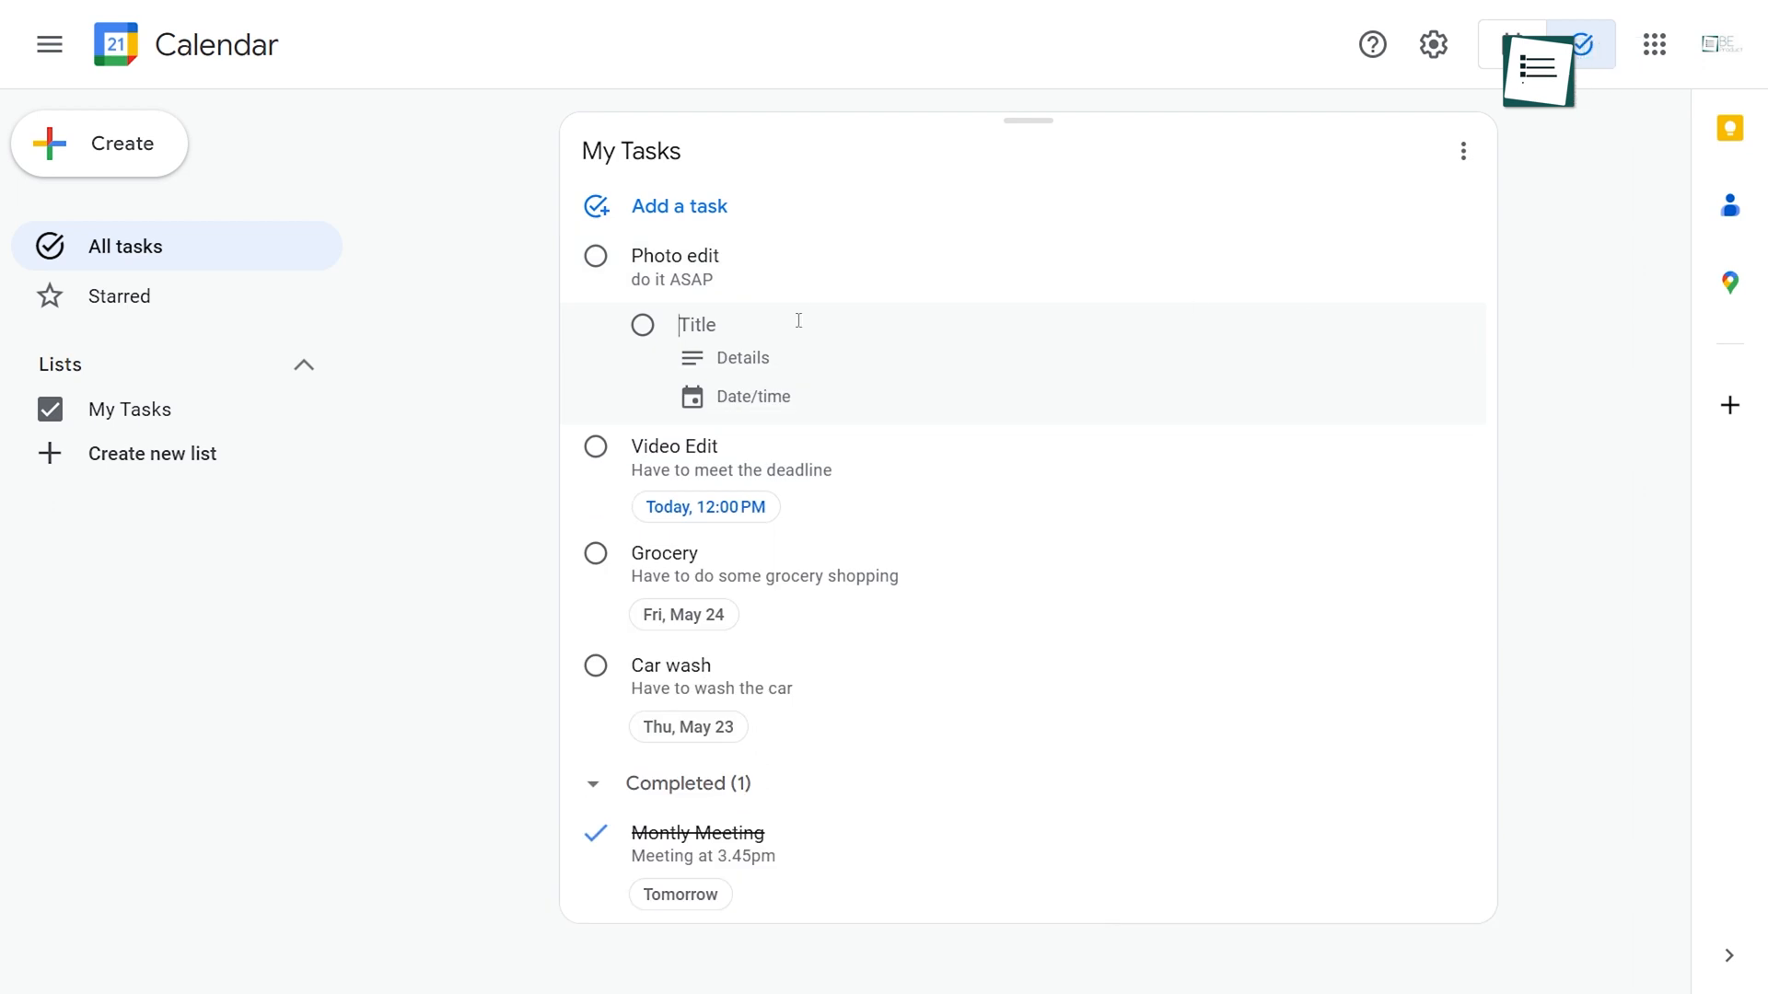
pyautogui.write('talk with the')
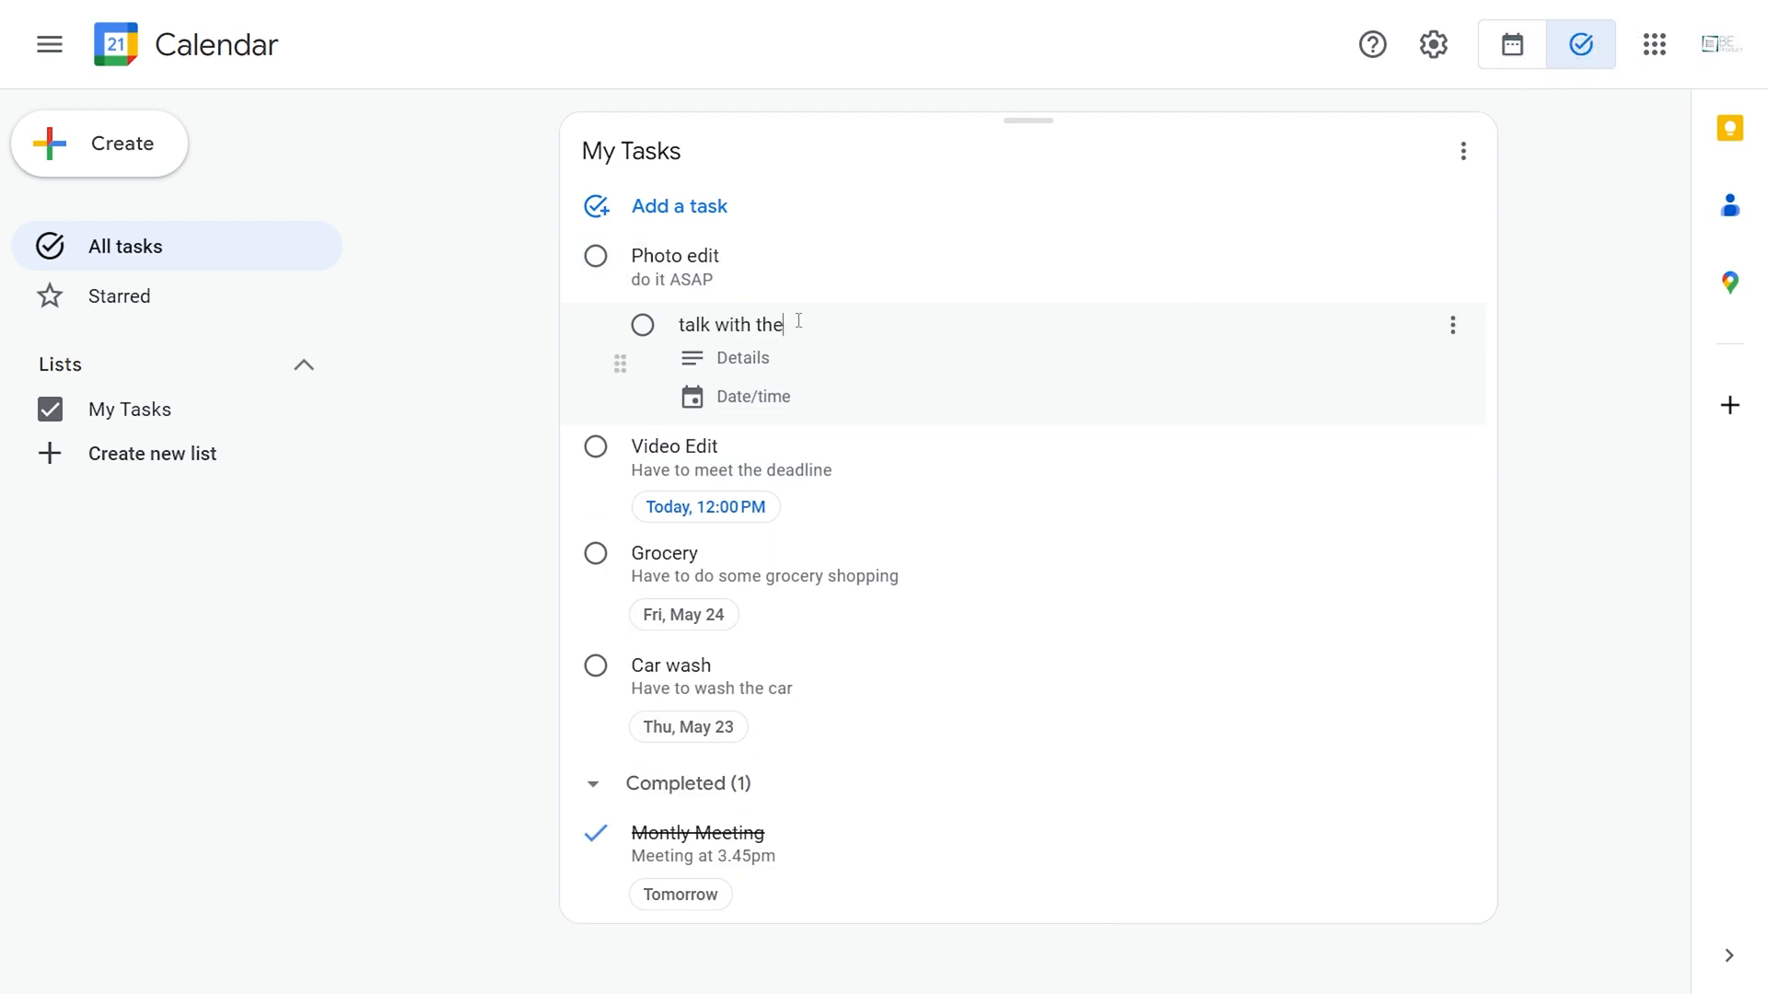
pyautogui.write('client')
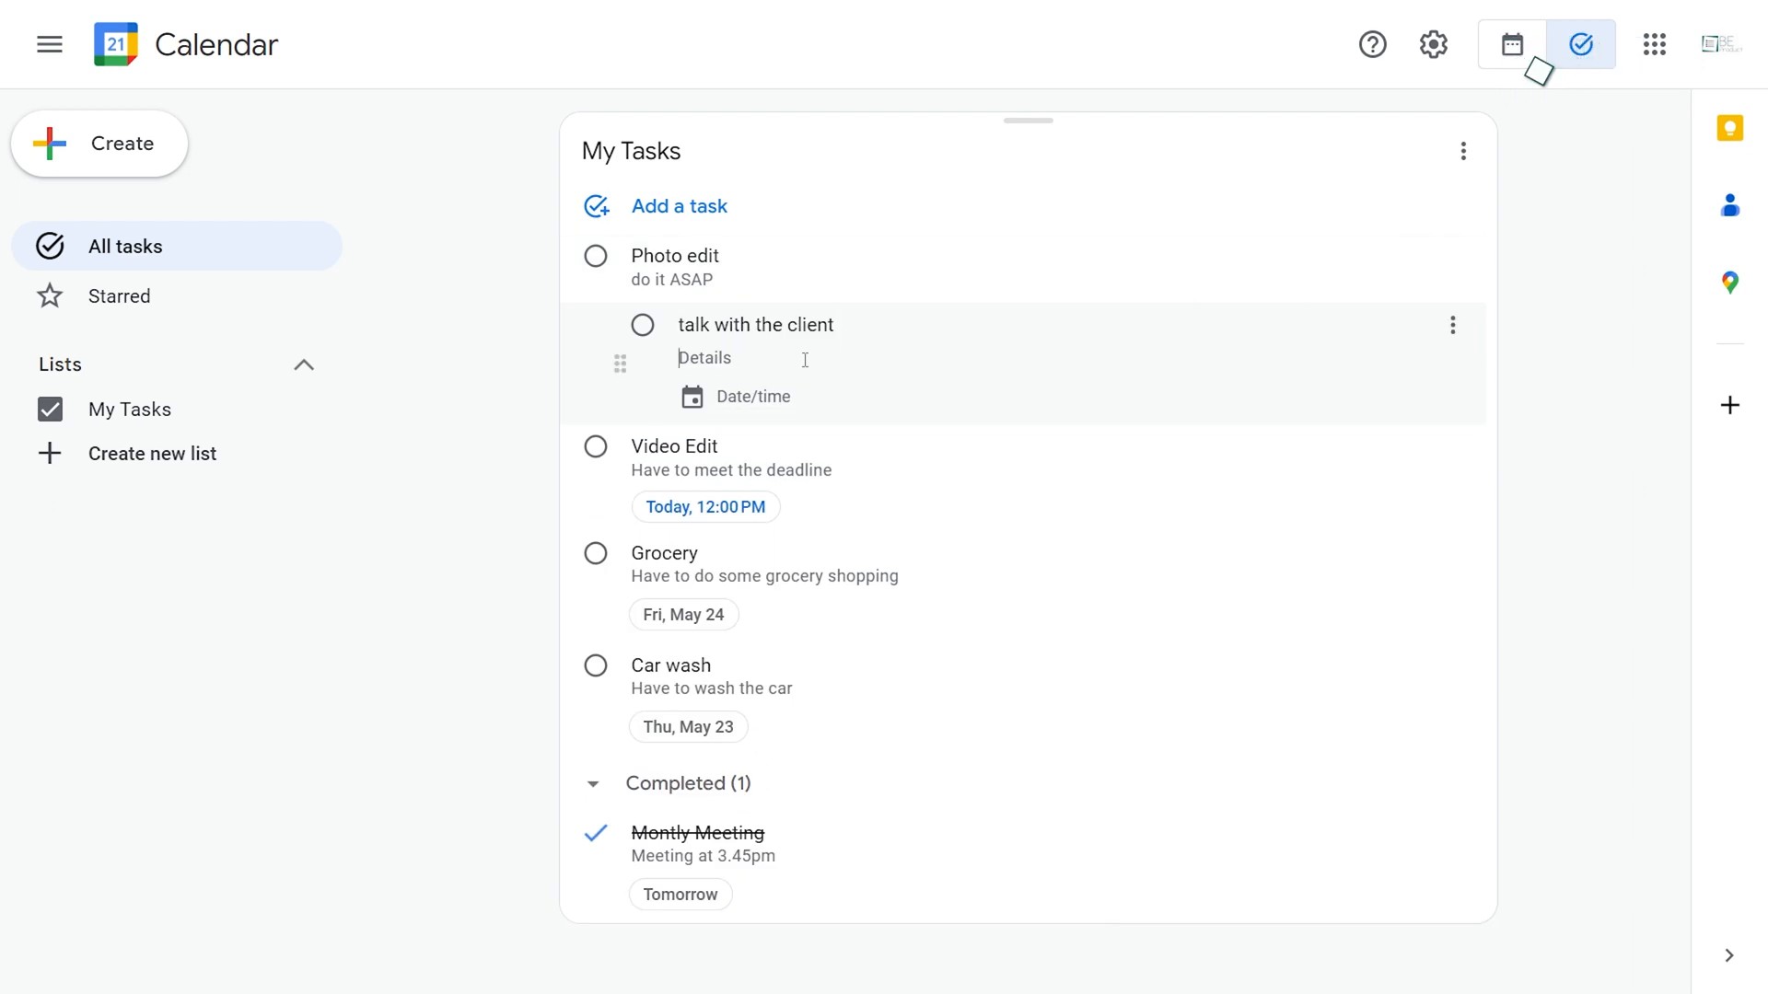
pyautogui.write('ca')
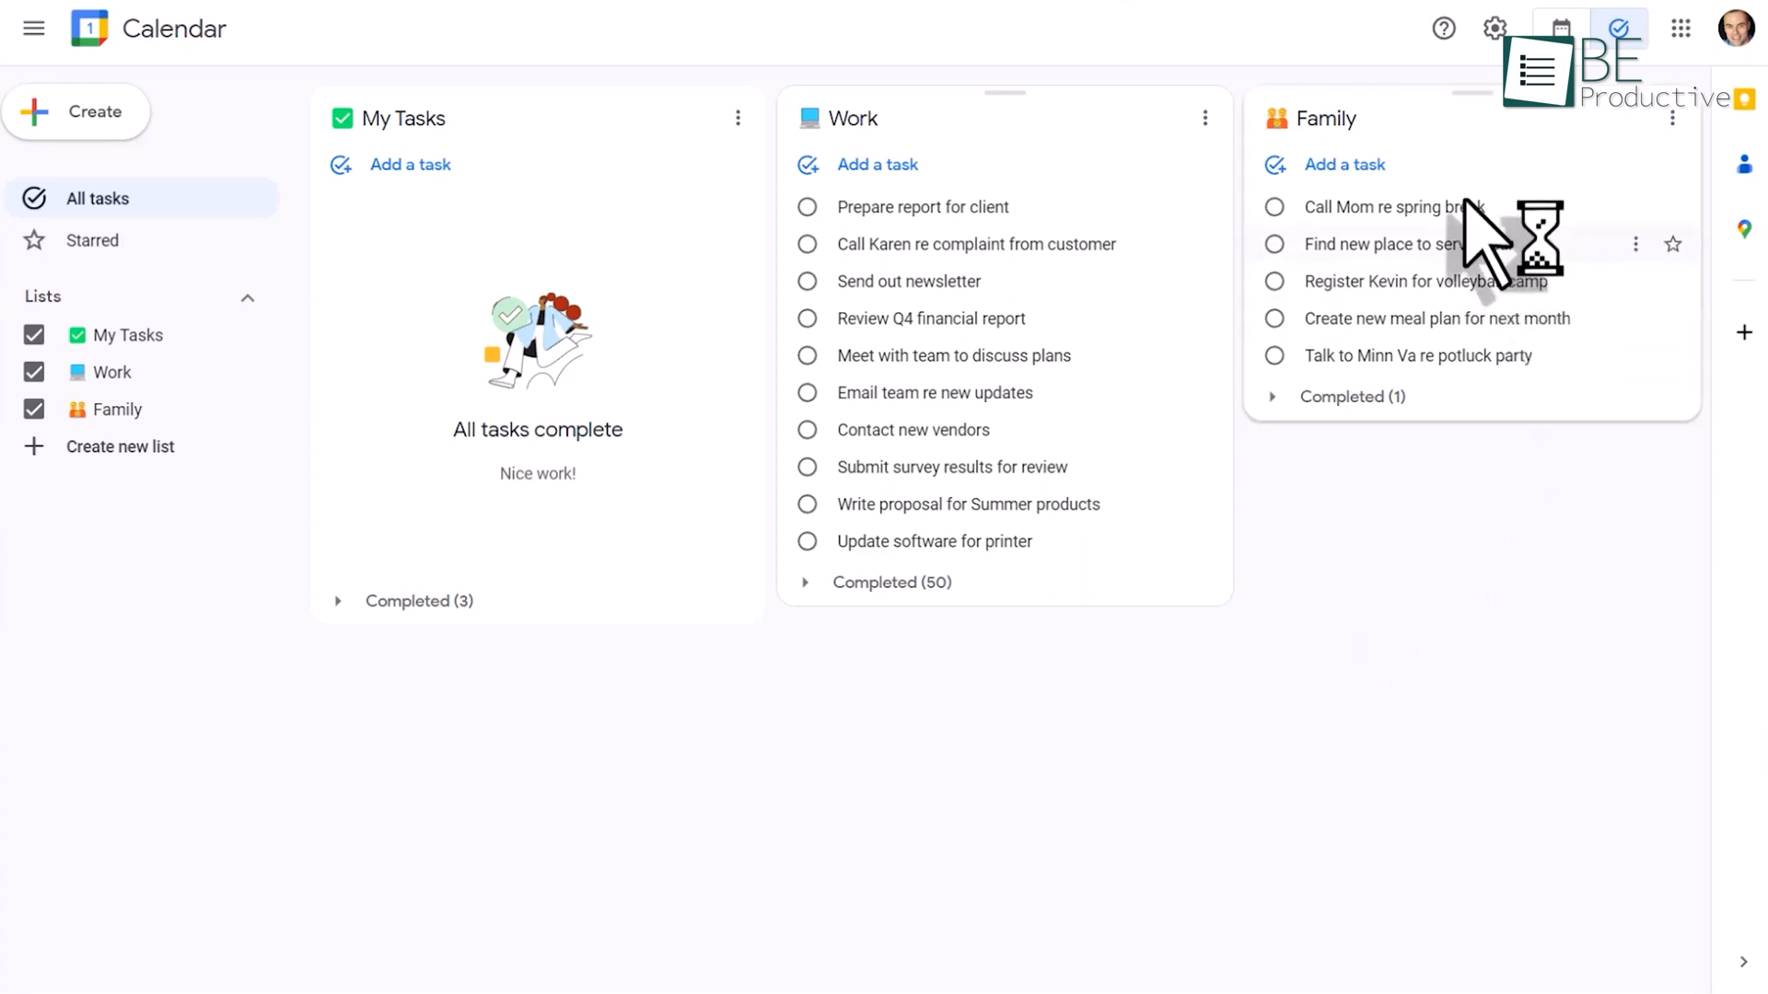
pyautogui.moveTo(1475, 626)
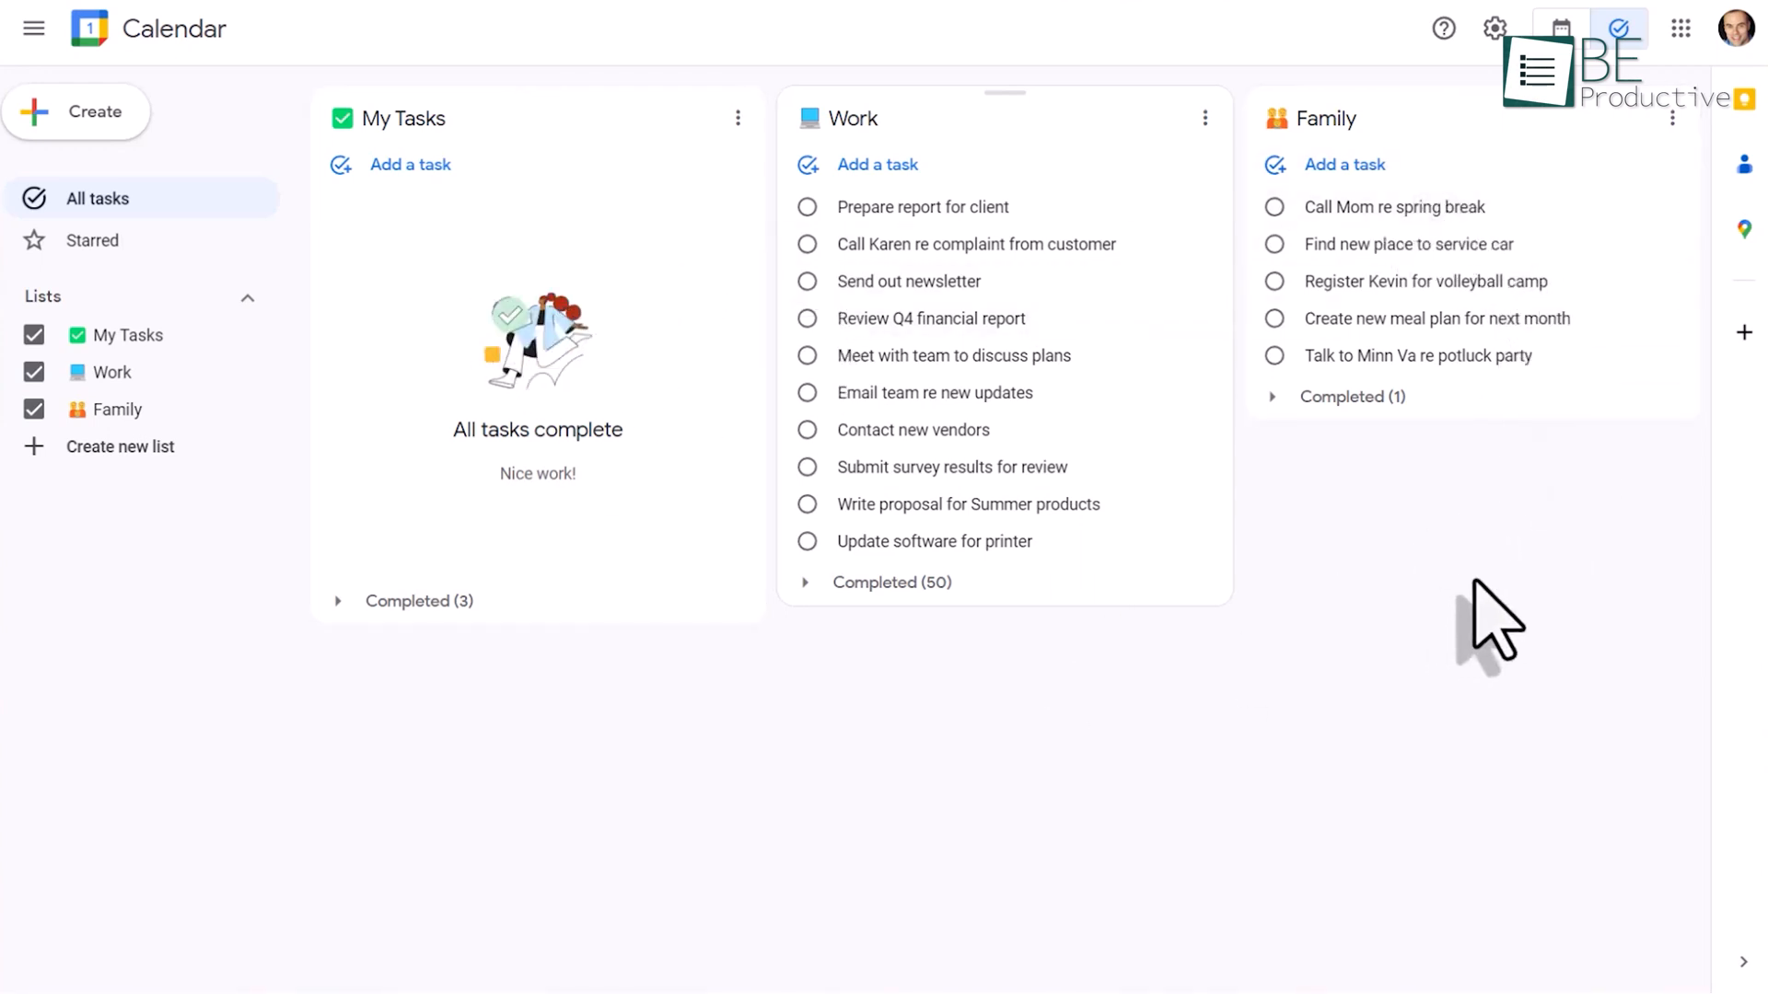
# Step: Return to the Google Calendar schedule view with the Tasks side panel listing My Tasks, Work and Family
pyautogui.click(1552, 25)
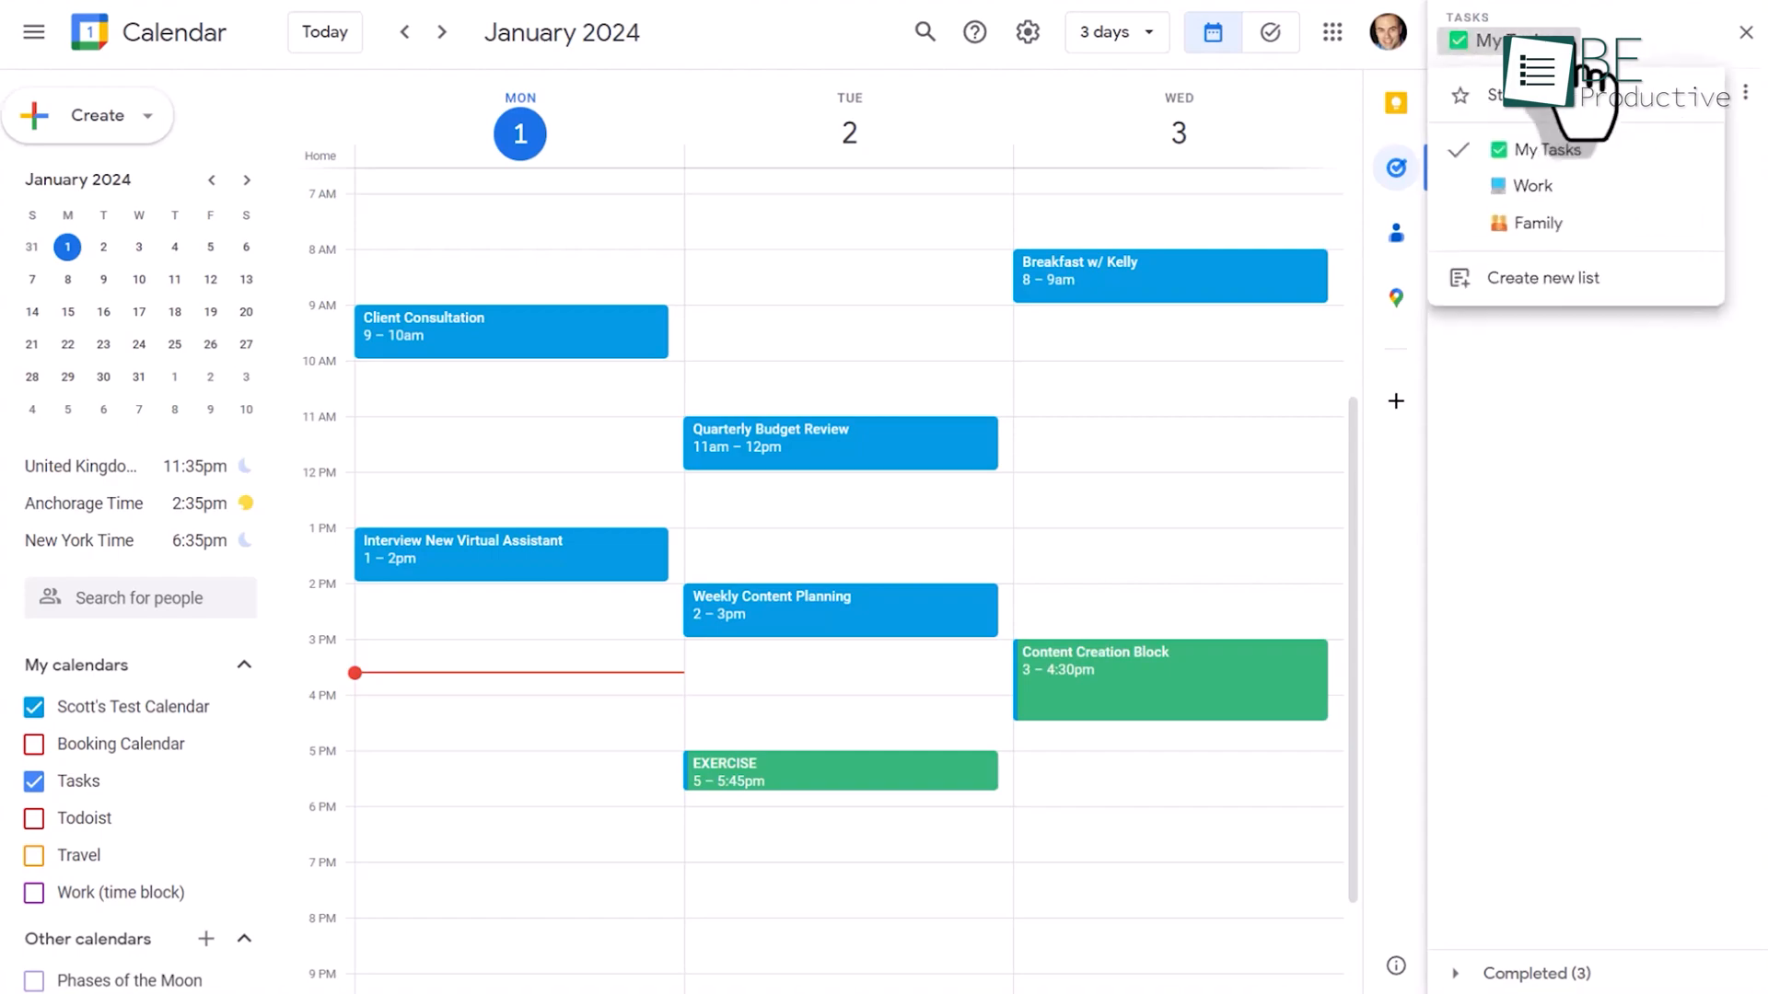